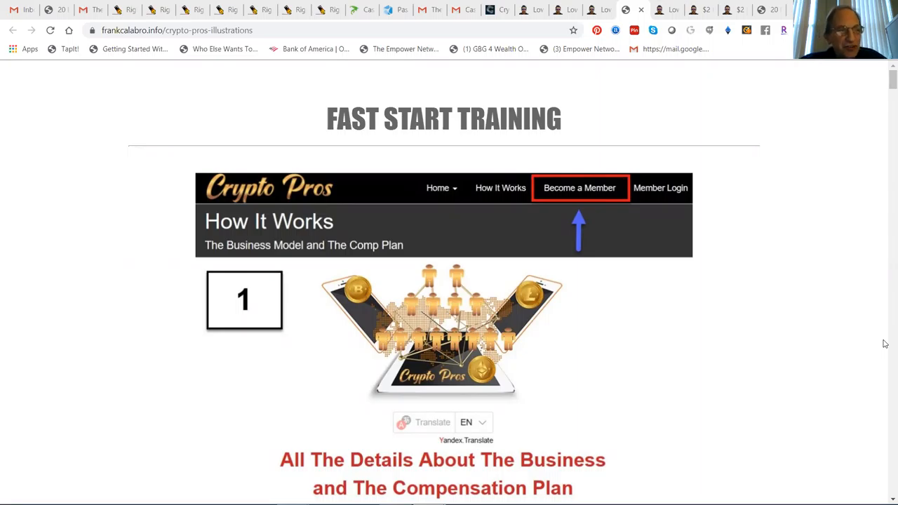
mouse_move(775, 376)
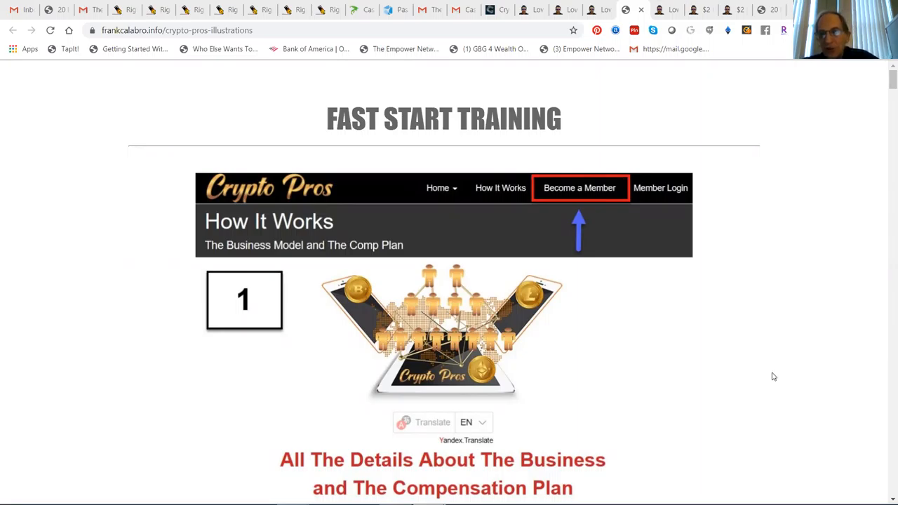
mouse_move(884, 87)
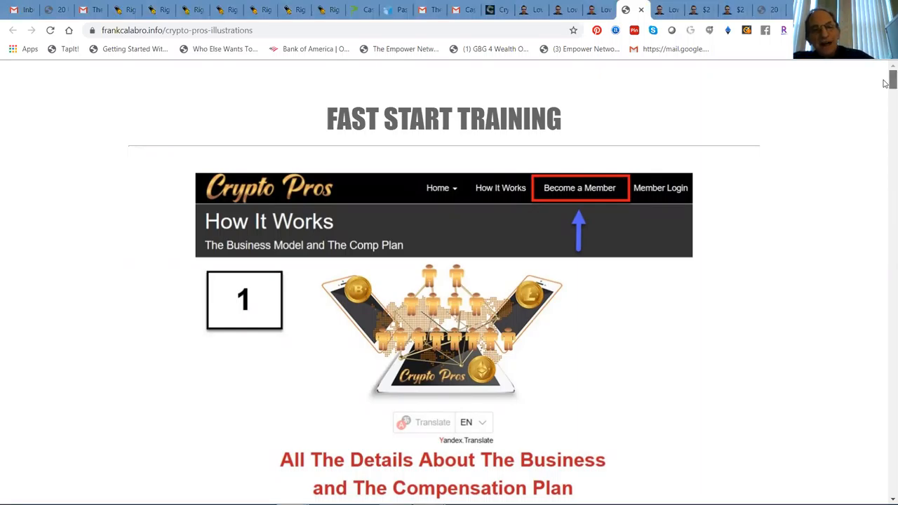
Scroll past step 1's business overview and how-it-works section until the Register screenshot appears
scroll("down", 3)
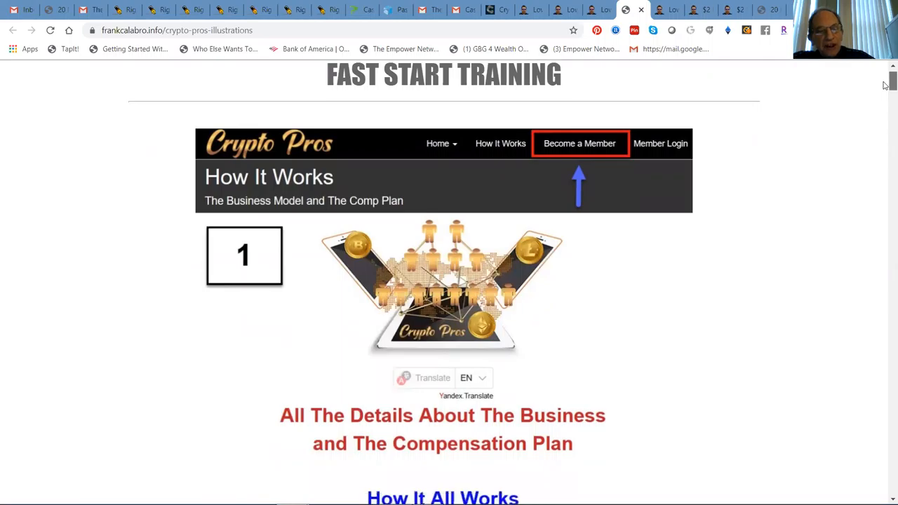
scroll("down", 3)
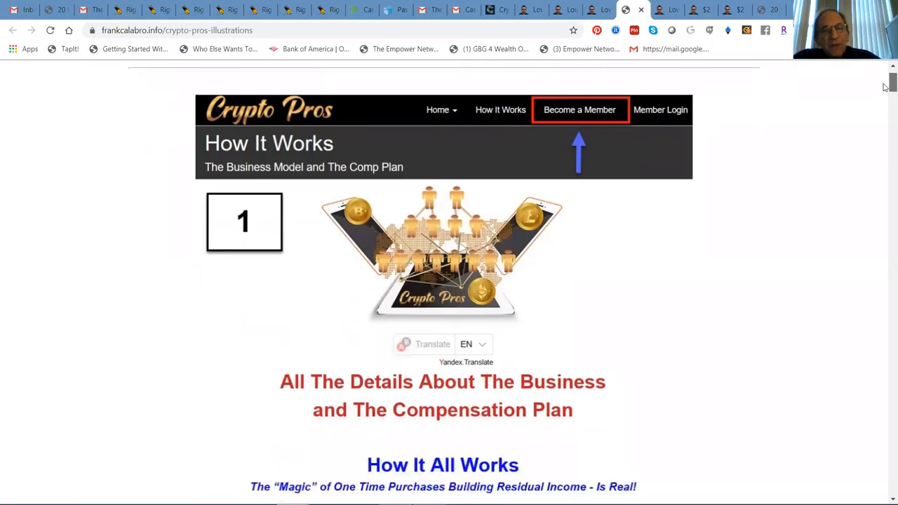
scroll("down", 3)
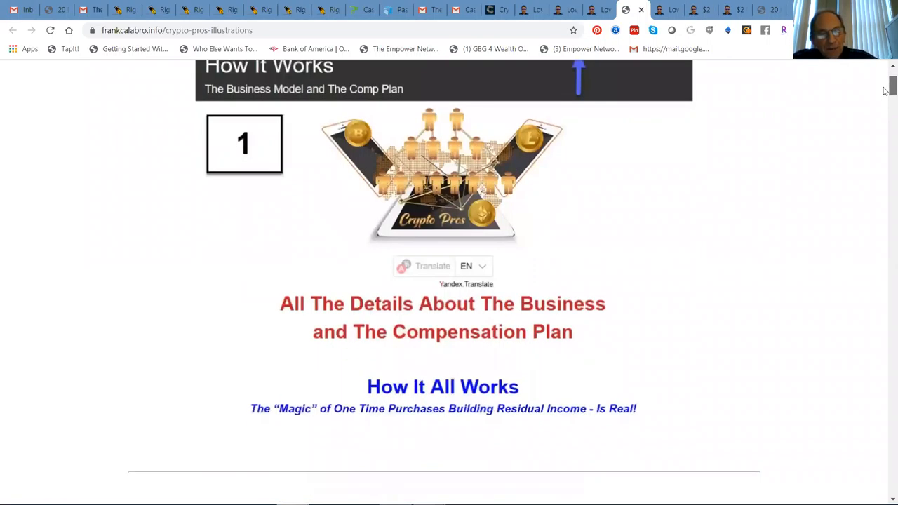
scroll("down", 3)
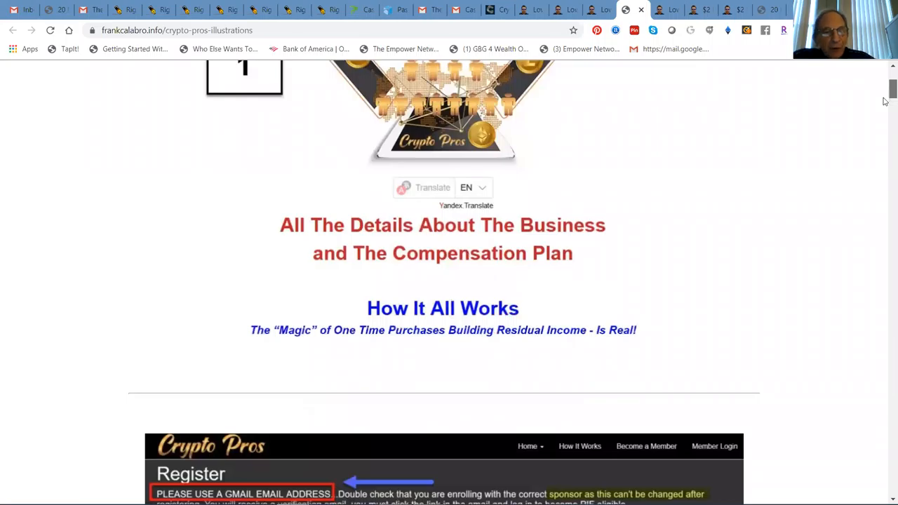
Scroll to settle on step 2's Registration Form screenshot with sponsor name and sign-up fields
scroll("down", 3)
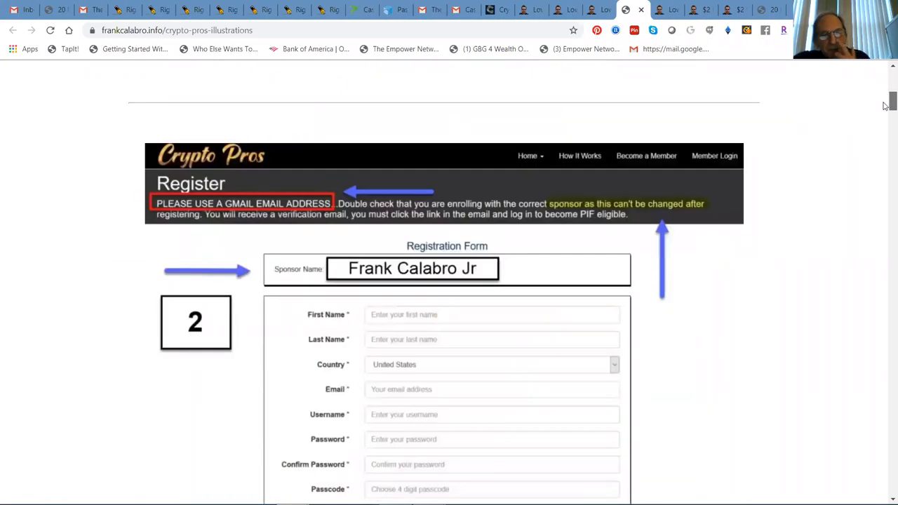
scroll("down", 3)
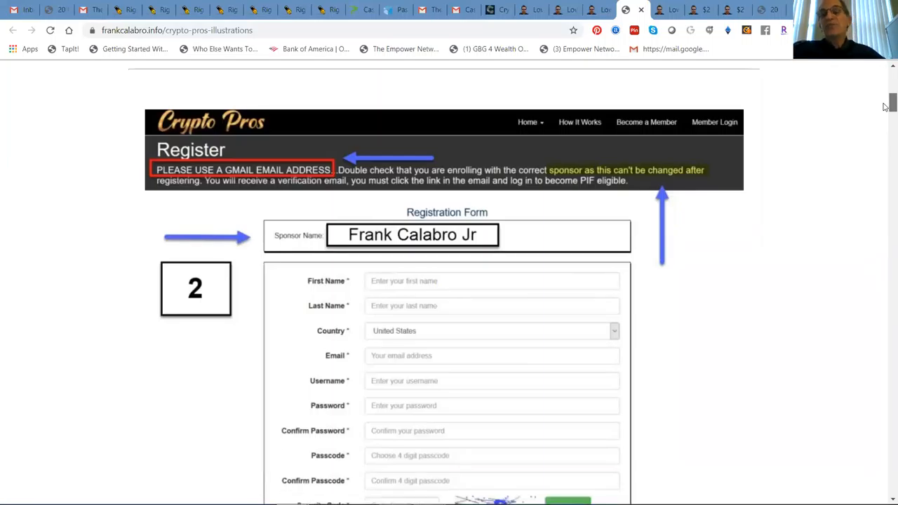
scroll("up", 3)
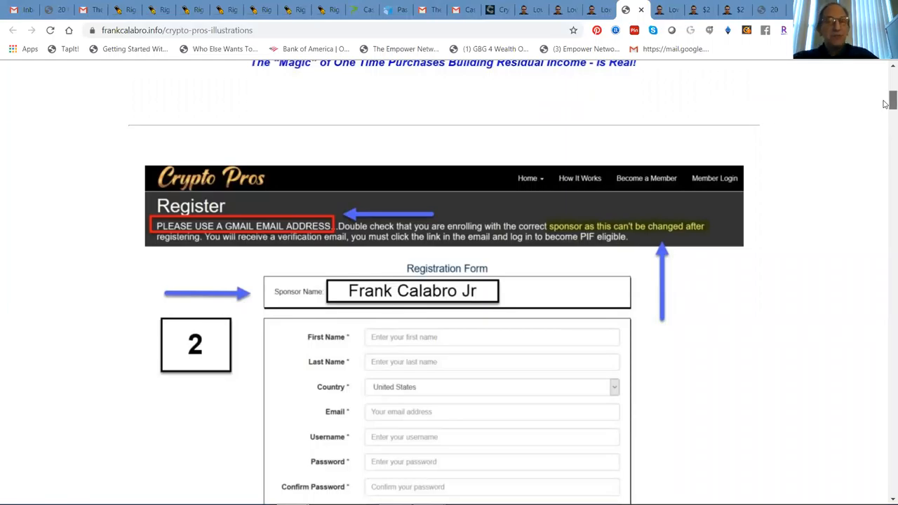
scroll("down", 3)
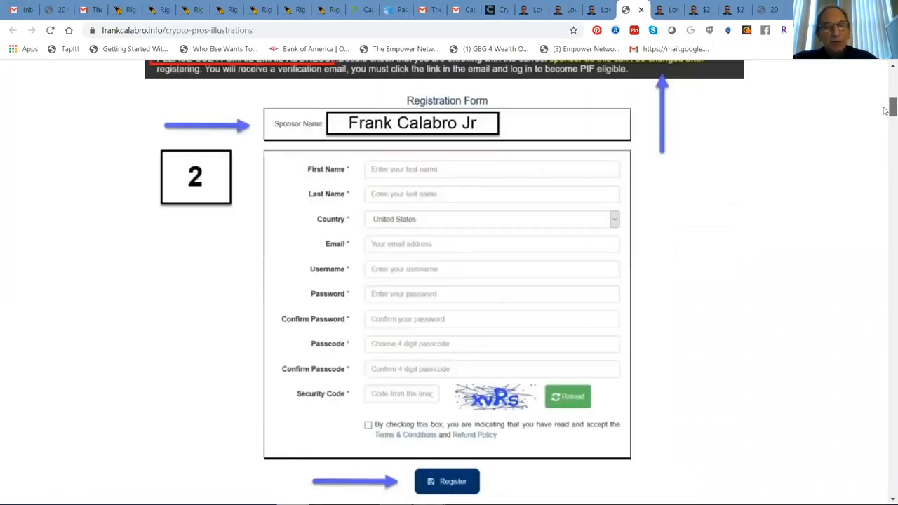
scroll("up", 3)
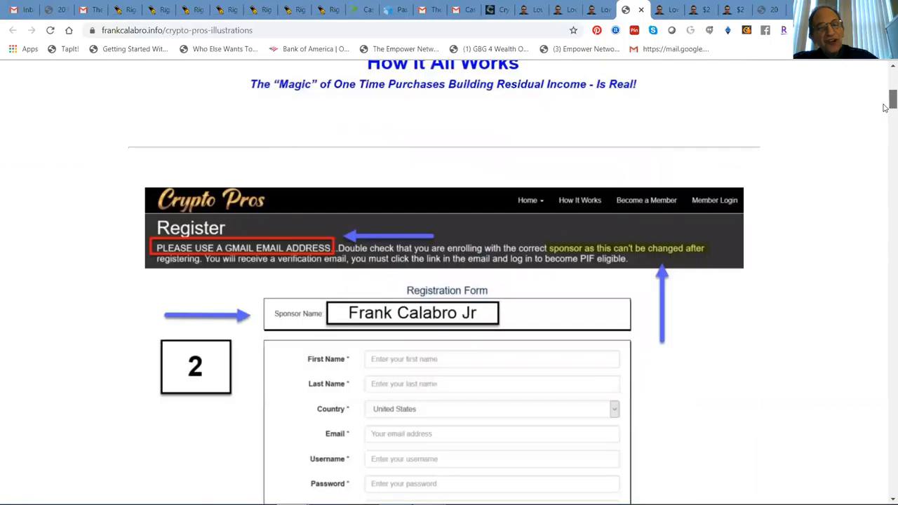
scroll("down", 3)
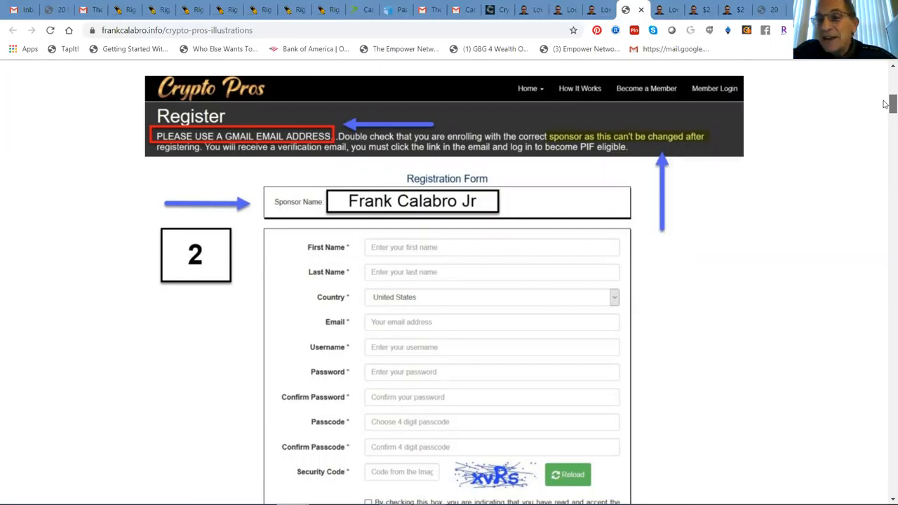
Scroll past step 3 Registration Successful to step 4's verification email screenshot
scroll("down", 3)
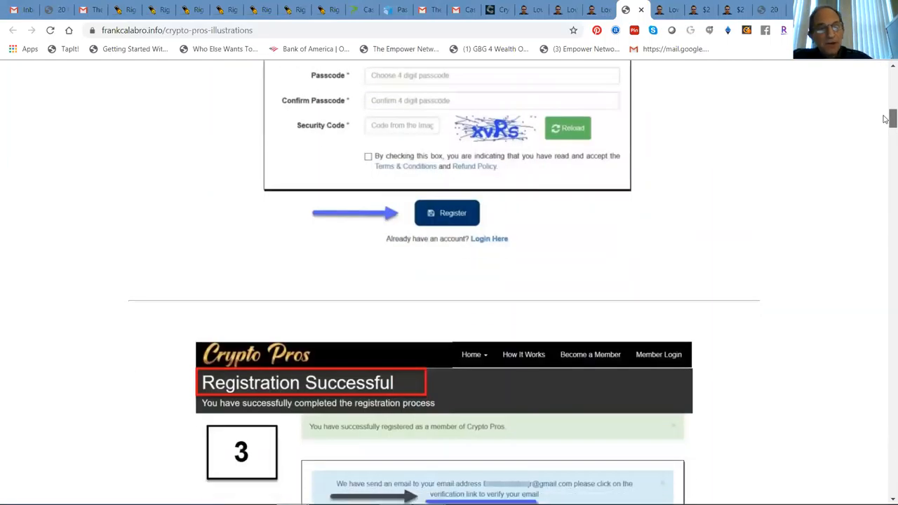
scroll("down", 3)
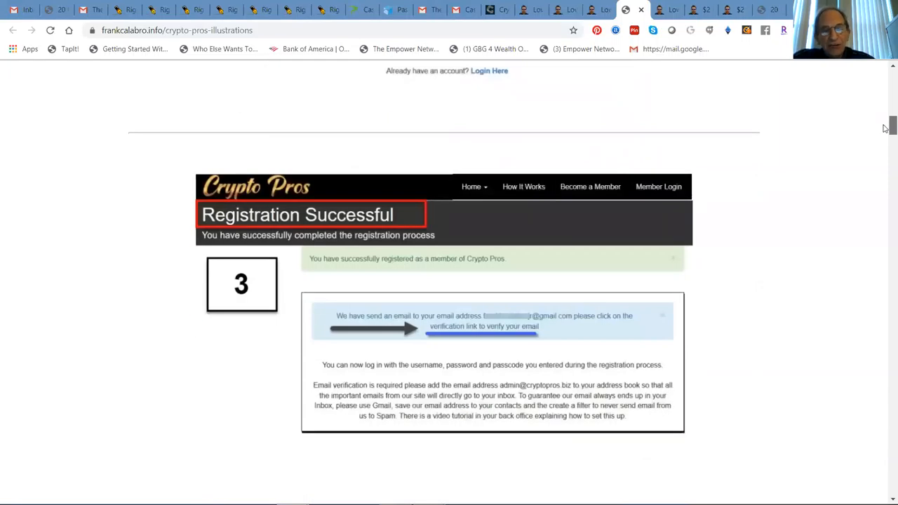
scroll("down", 3)
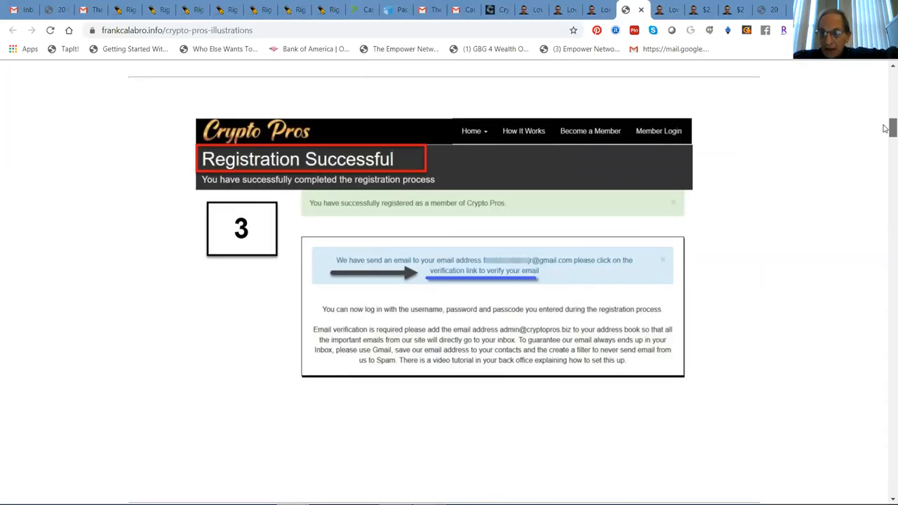
scroll("down", 3)
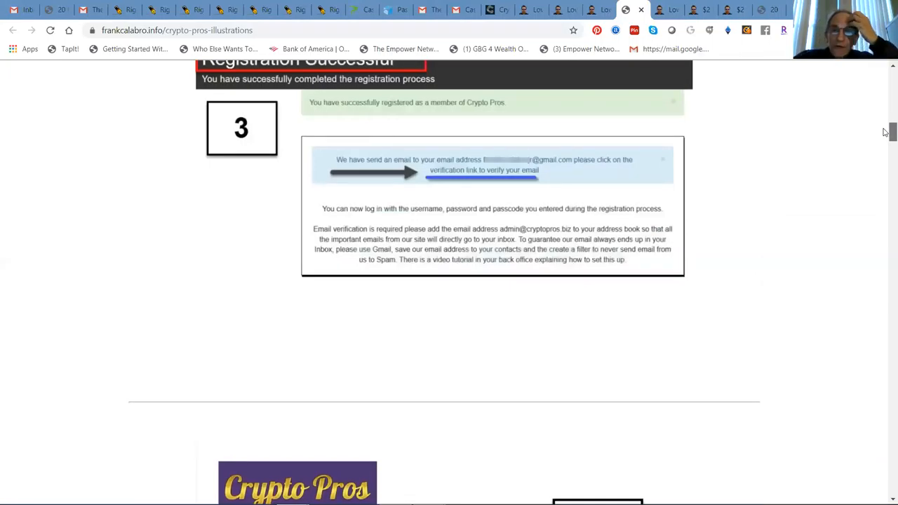
scroll("down", 3)
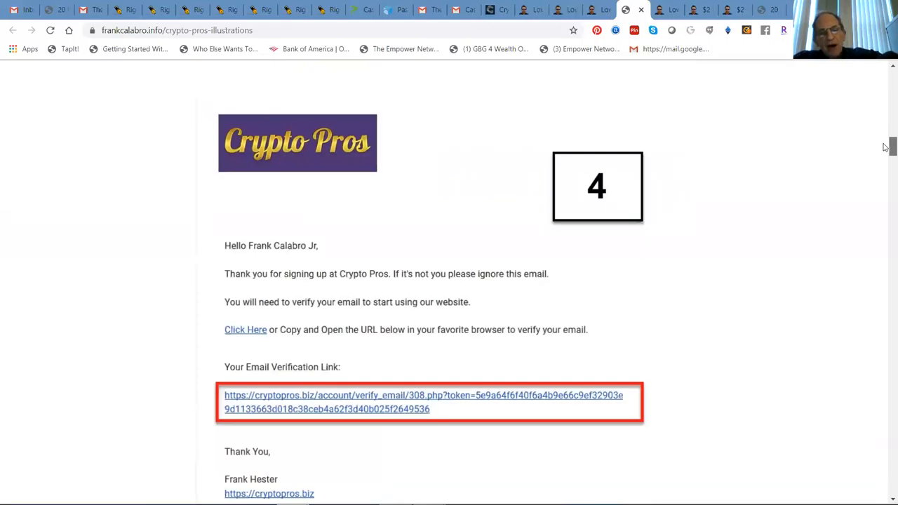
scroll("down", 3)
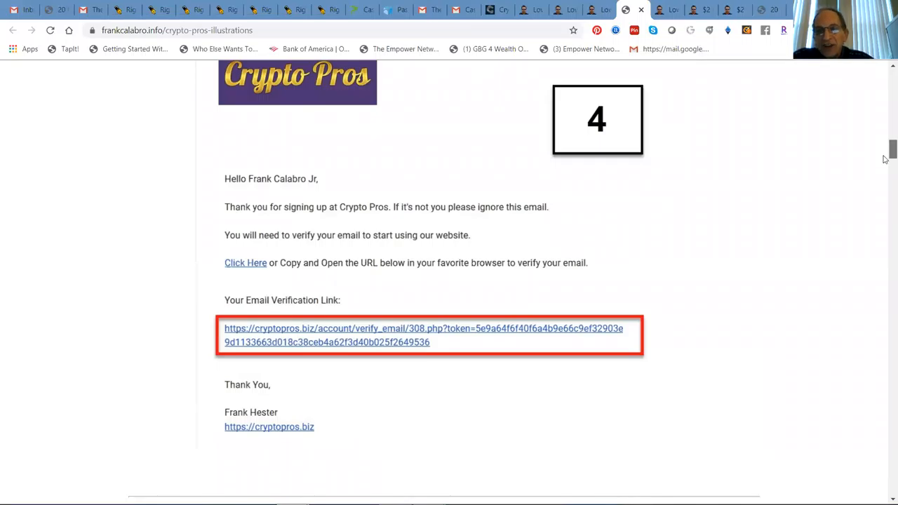
Scroll through step 5's email-verified and step 6's login form to step 7's Member Area advertisement
left_click(424, 328)
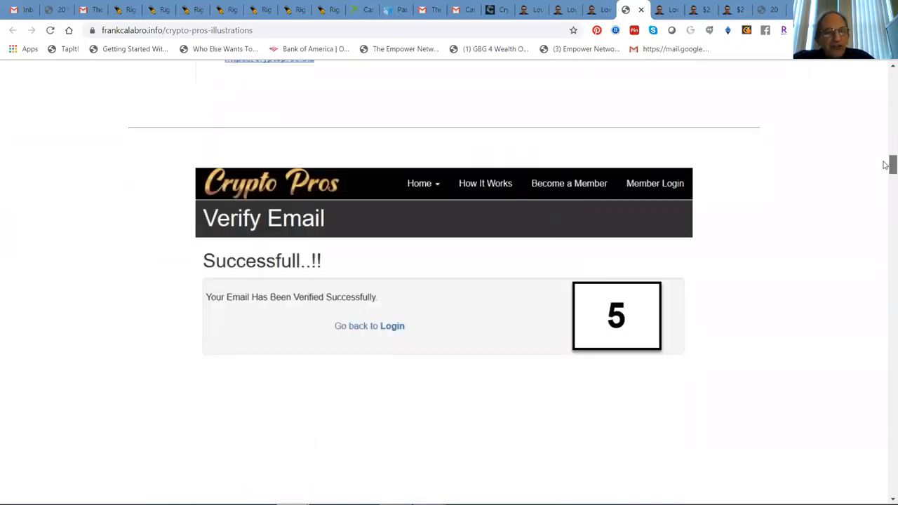
scroll("down", 3)
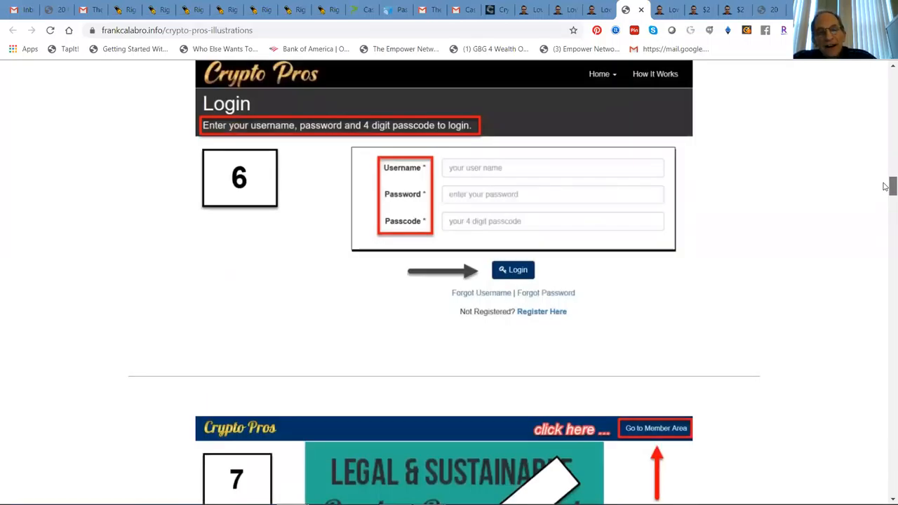
scroll("down", 3)
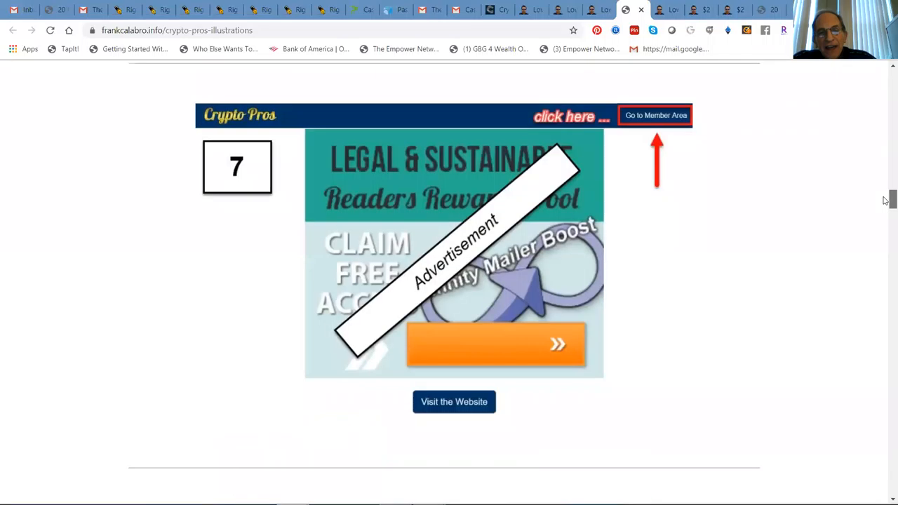
scroll("down", 3)
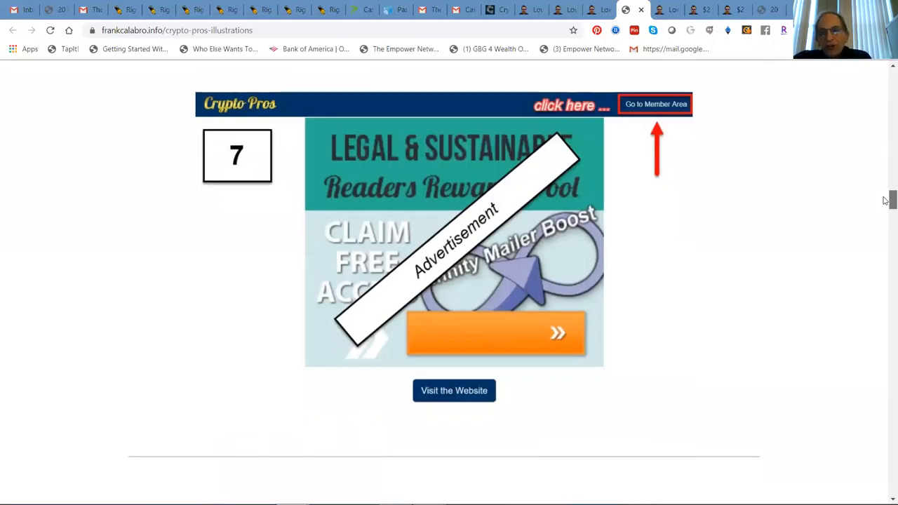
scroll("down", 3)
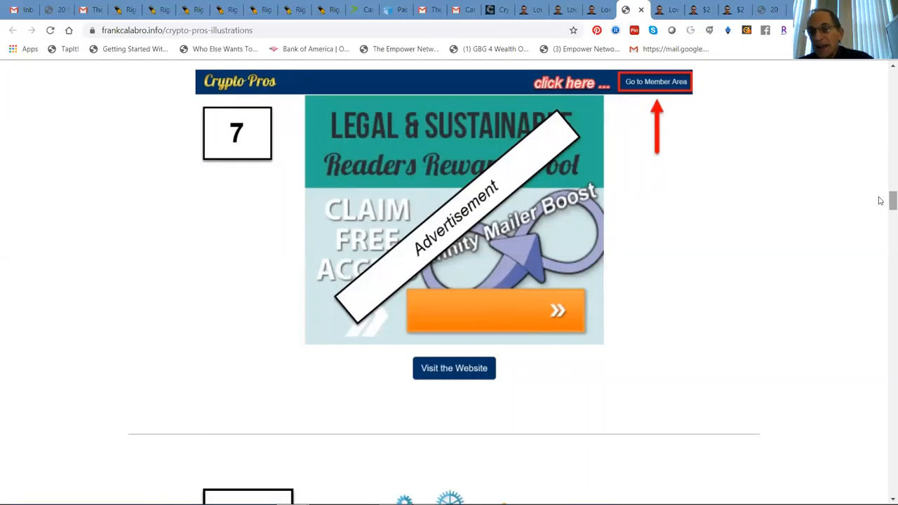
mouse_move(884, 200)
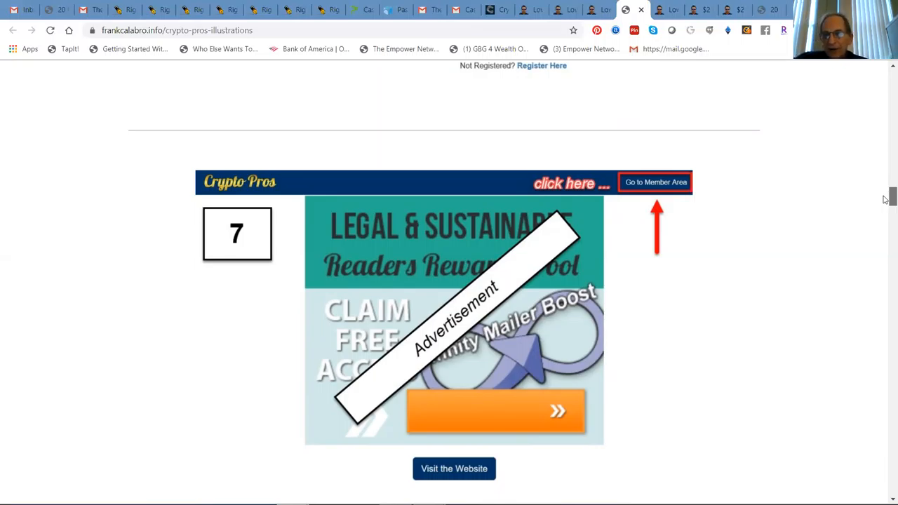
Scroll past step 8's back-office welcome and referral link to step 9's ad pack purchase form
scroll("down", 3)
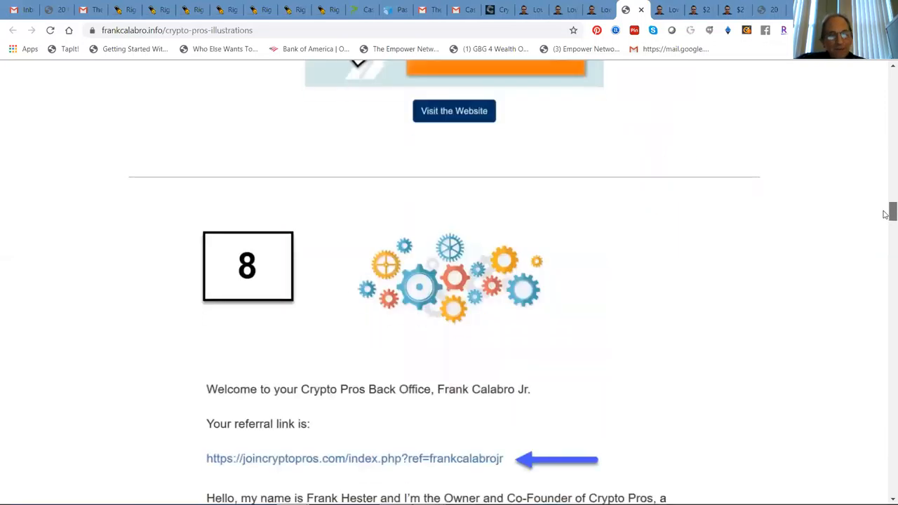
scroll("down", 3)
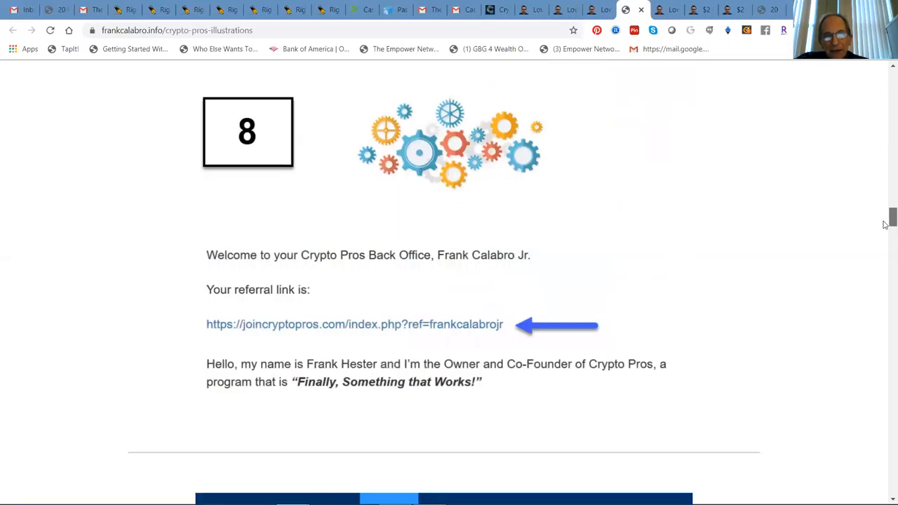
left_click(384, 217)
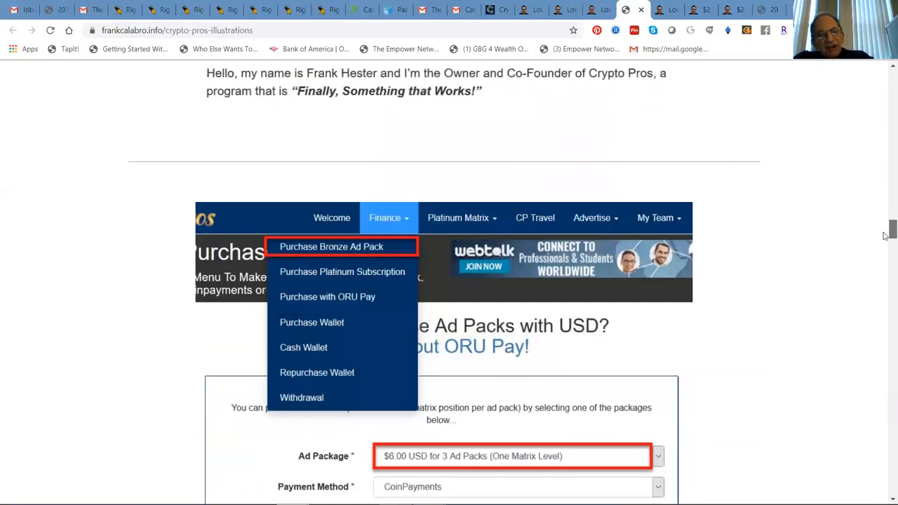
scroll("down", 3)
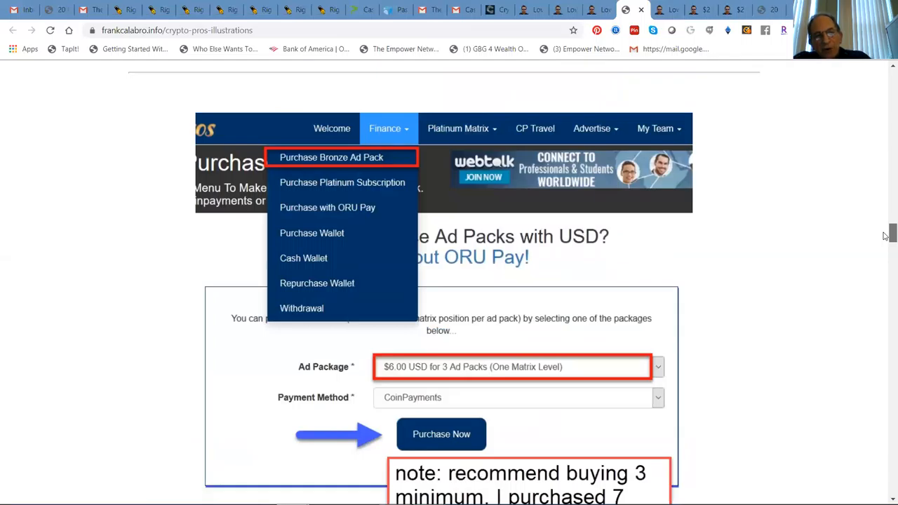
scroll("down", 3)
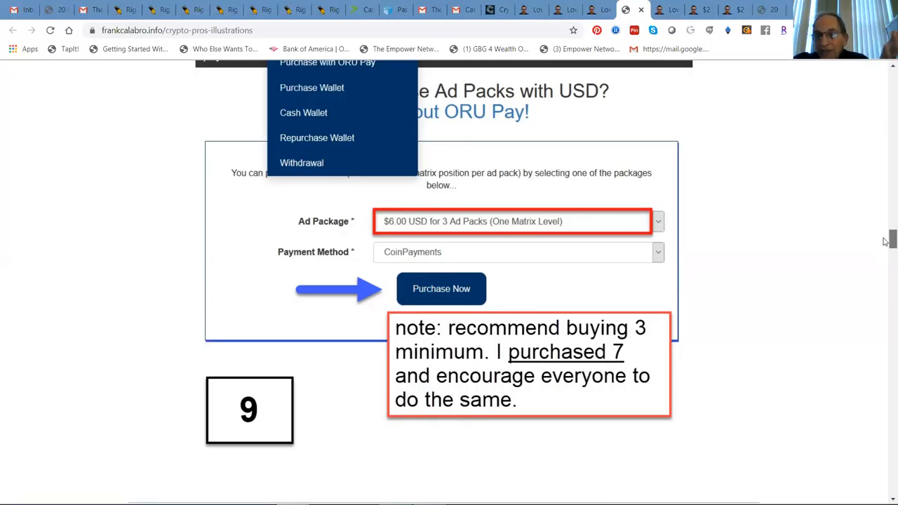
scroll("down", 3)
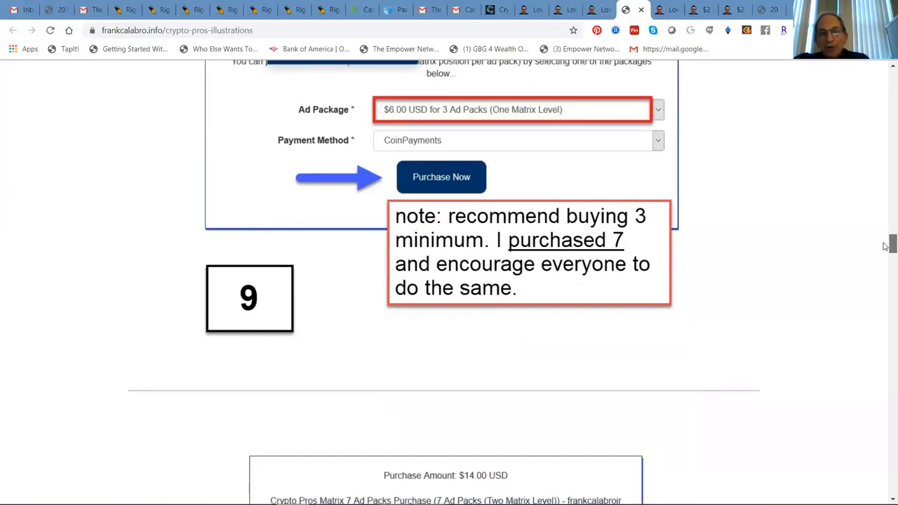
Scroll to step 10's $14 purchase summary and step 11's CoinPayments checkout with coin choices
scroll("down", 3)
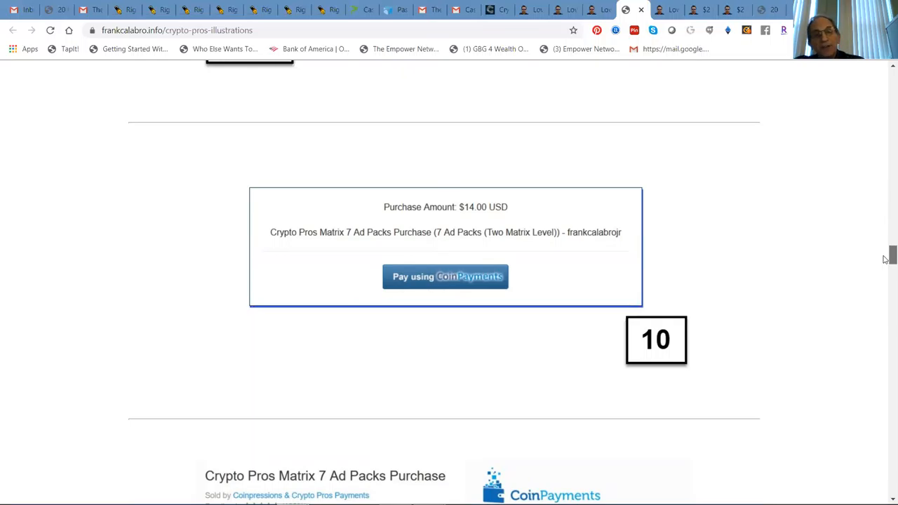
scroll("down", 3)
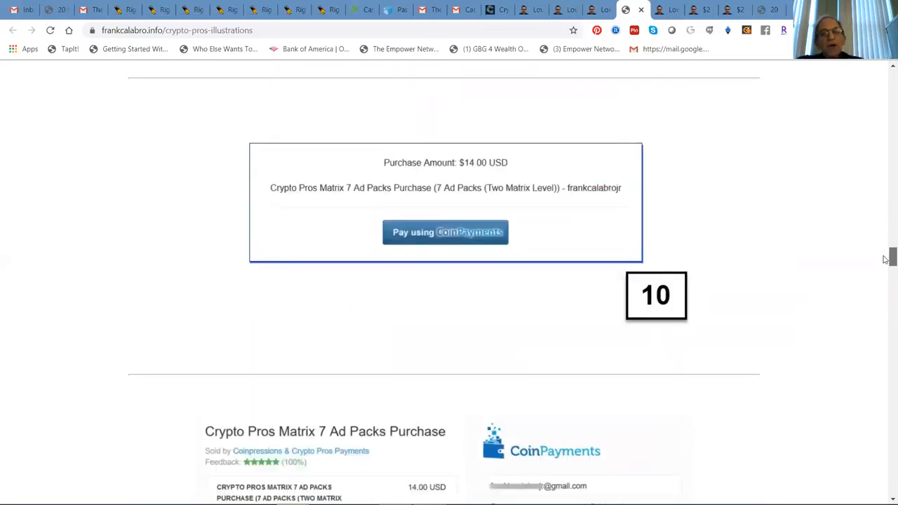
scroll("down", 3)
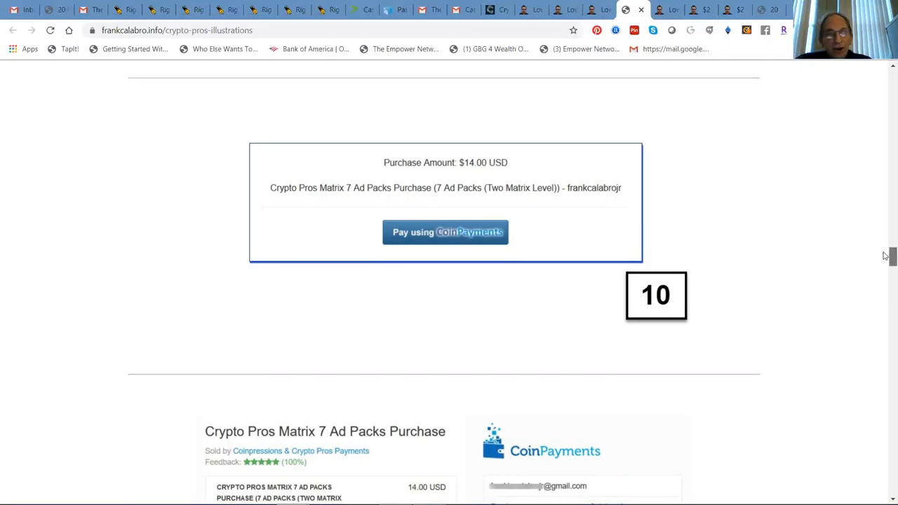
scroll("down", 3)
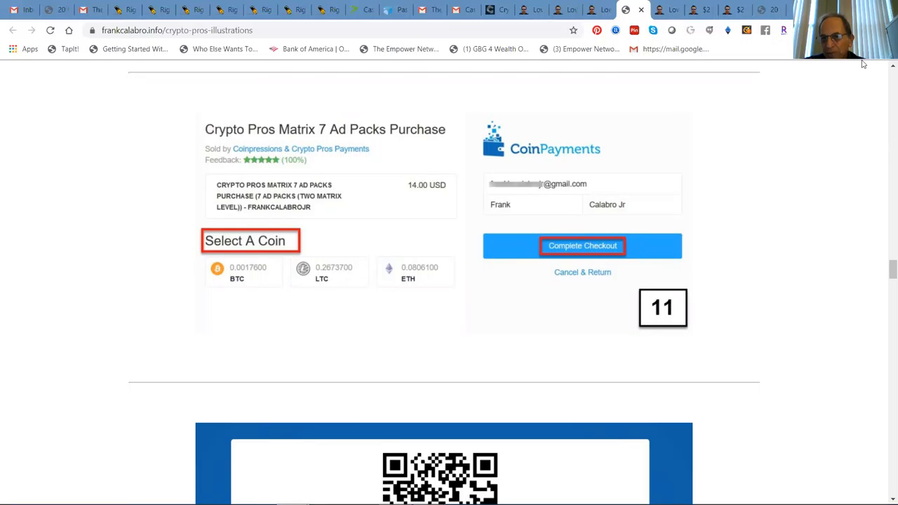
Scroll through step 12's Bitcoin payment address and step 13's $14.24 BTC transaction details toward step 14
scroll("down", 3)
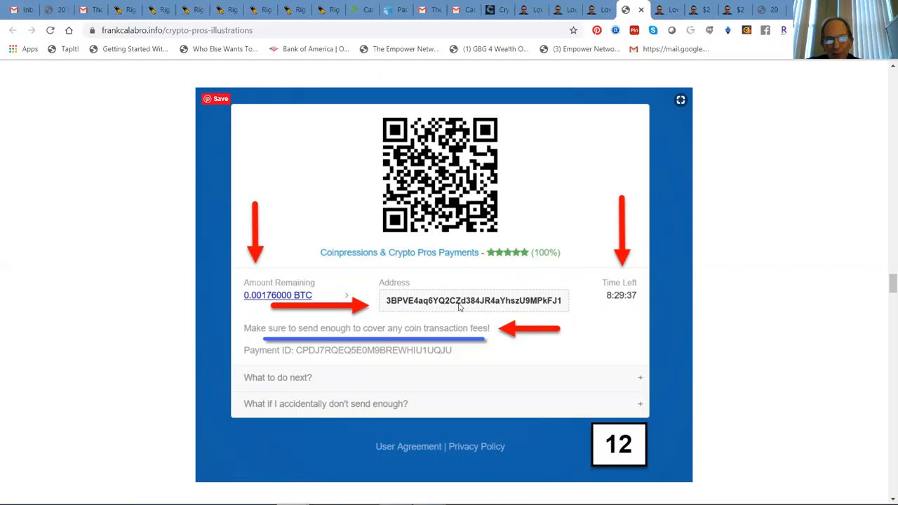
mouse_move(560, 303)
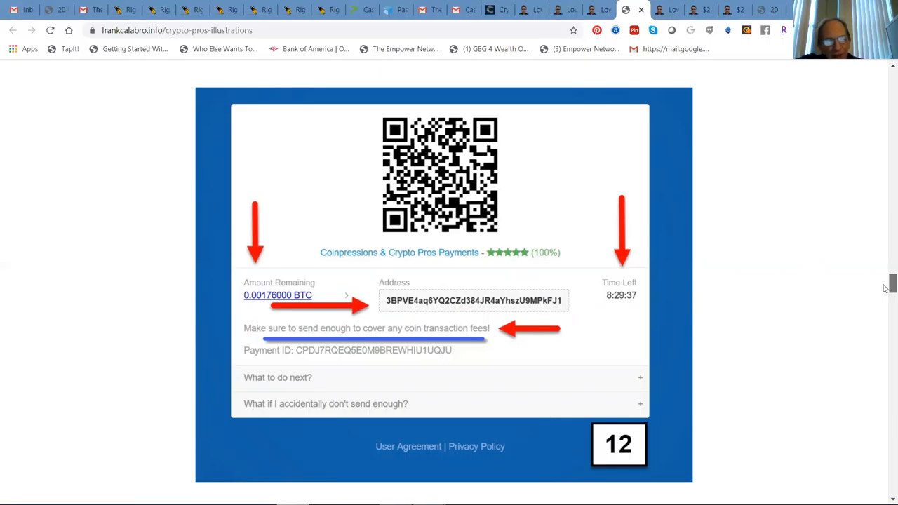
scroll("down", 3)
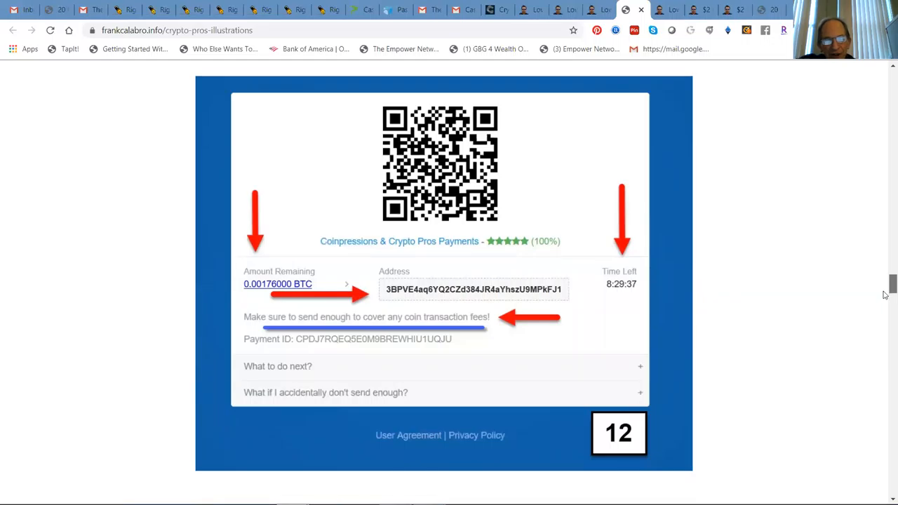
scroll("down", 3)
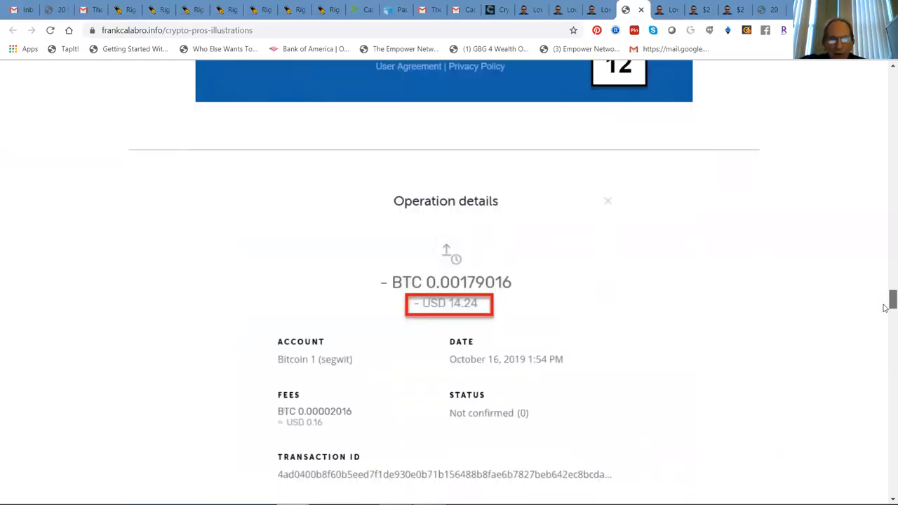
scroll("down", 3)
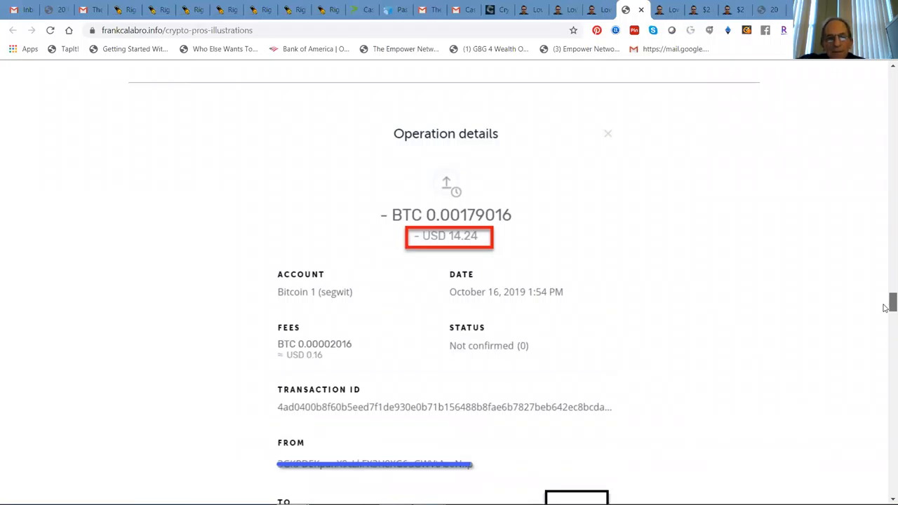
scroll("down", 3)
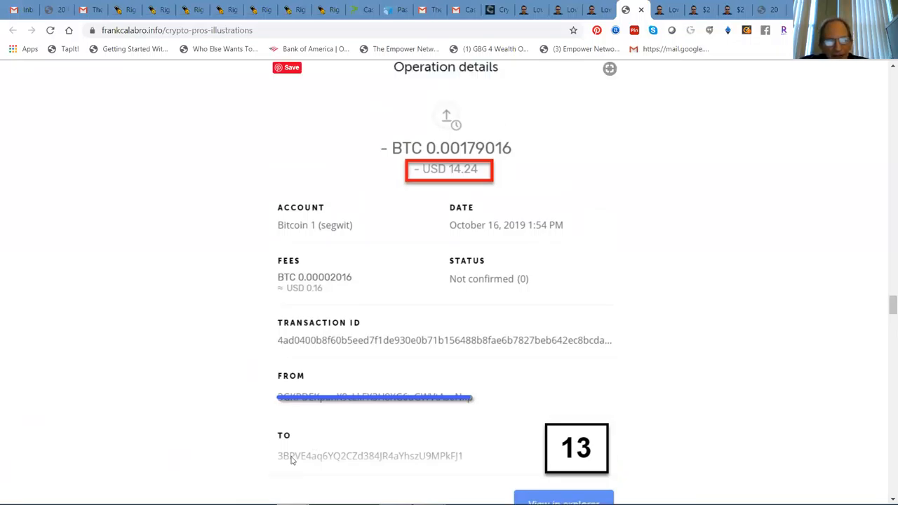
mouse_move(378, 456)
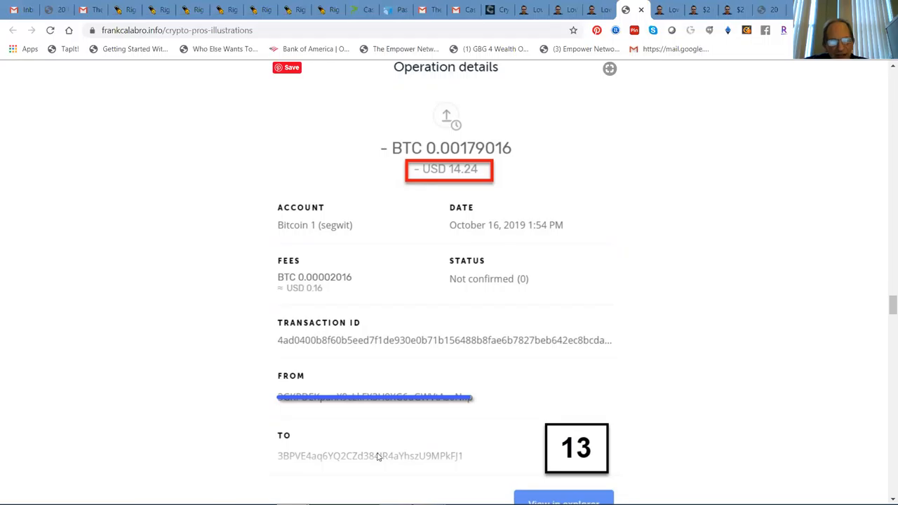
mouse_move(423, 462)
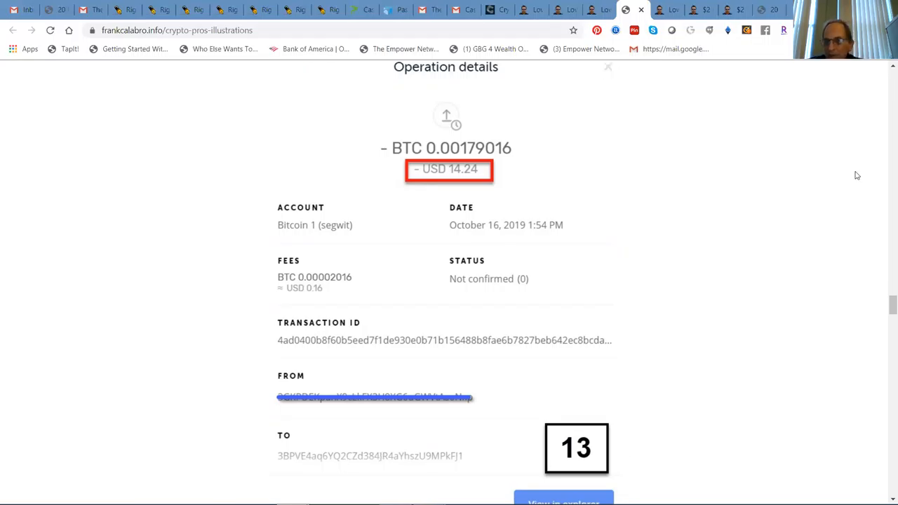
scroll("down", 3)
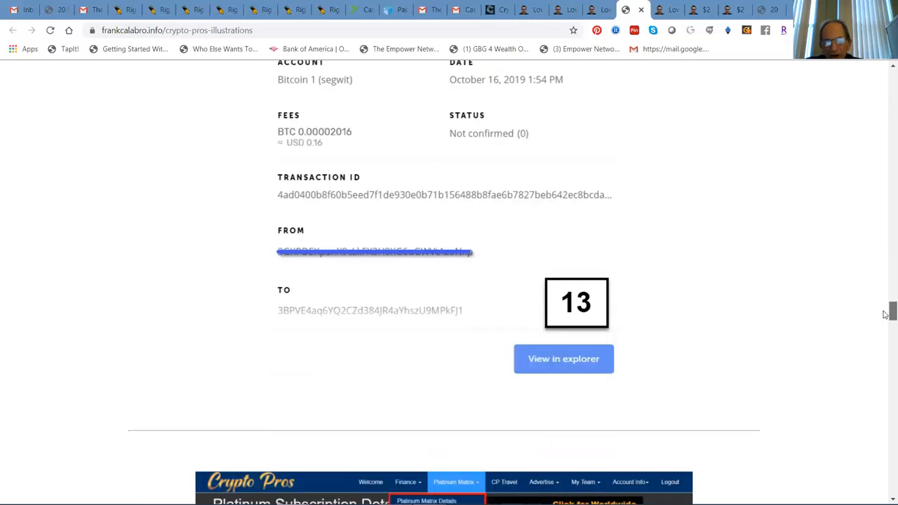
scroll("down", 3)
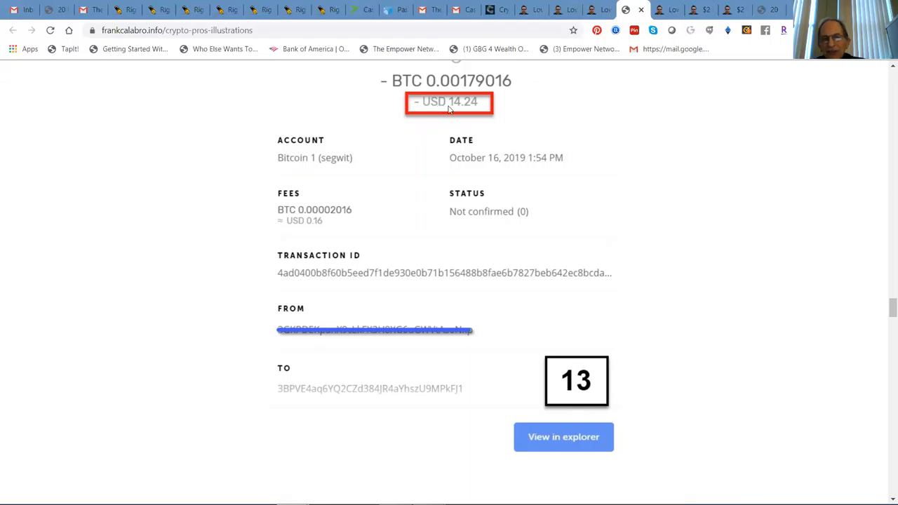
mouse_move(460, 110)
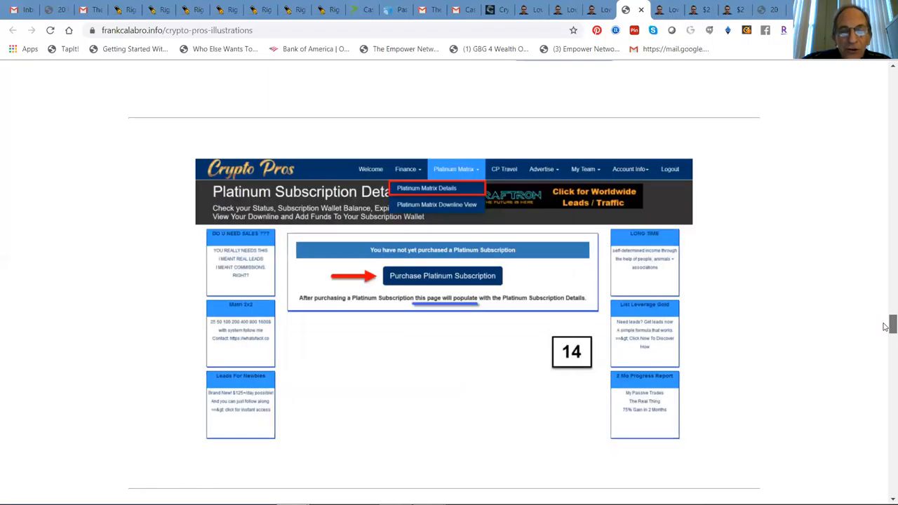
Scroll past step 14's Platinum Subscription page and step 15's $50 ad pack form to step 16's purchase summary
scroll("down", 3)
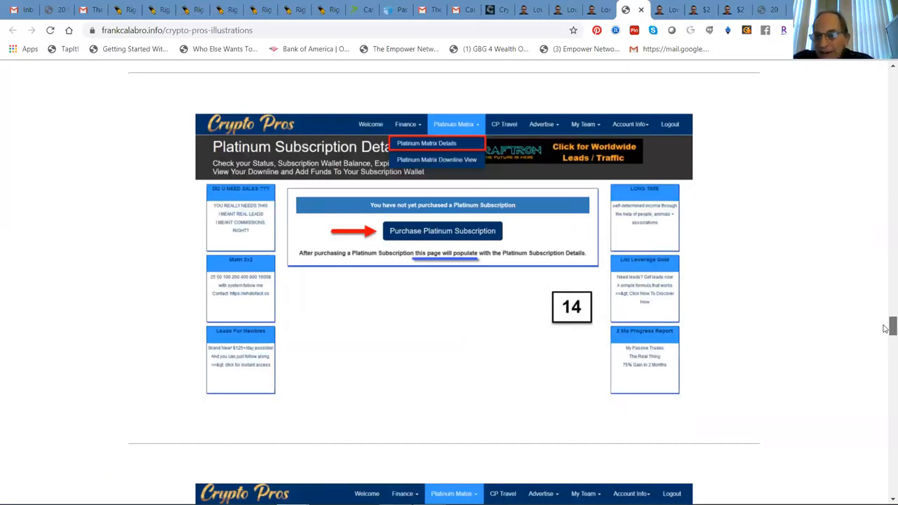
left_click(442, 230)
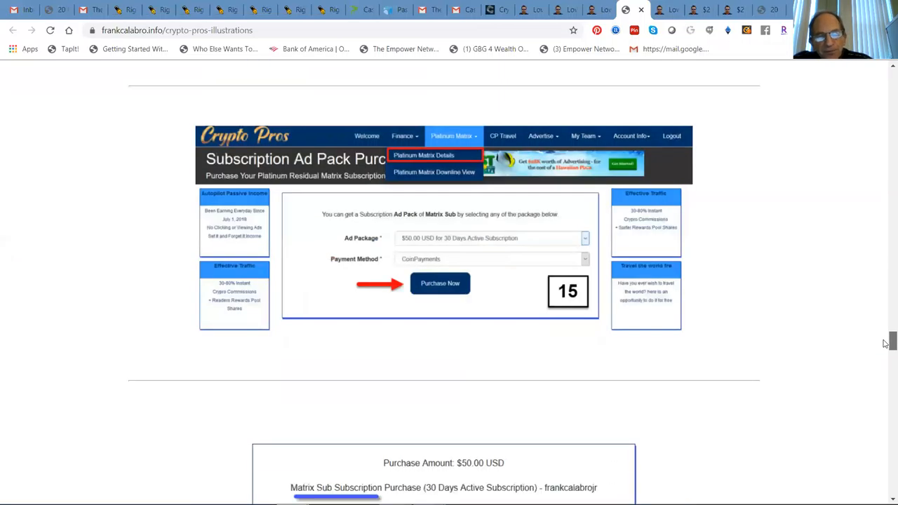
mouse_move(880, 319)
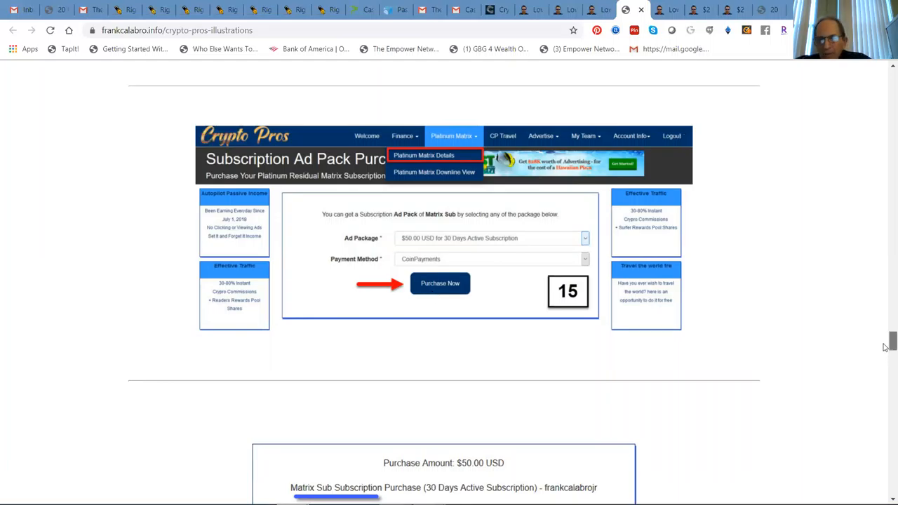
scroll("down", 3)
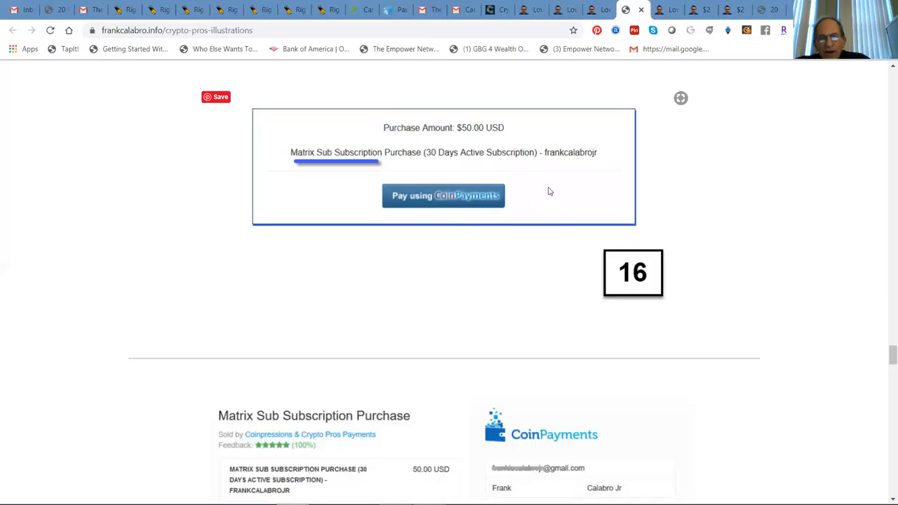
Scroll past step 17's CoinPayments checkout to step 18's BTC QR payment screen with amount remaining
scroll("down", 3)
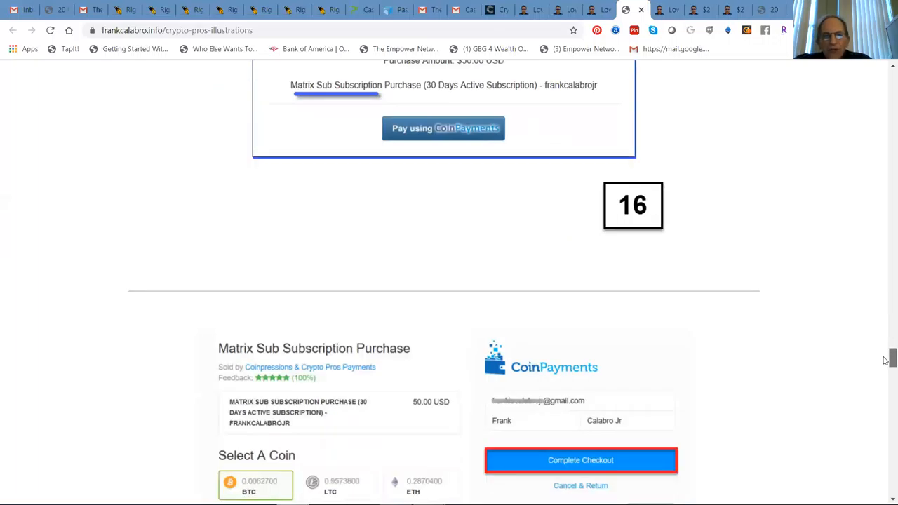
scroll("down", 3)
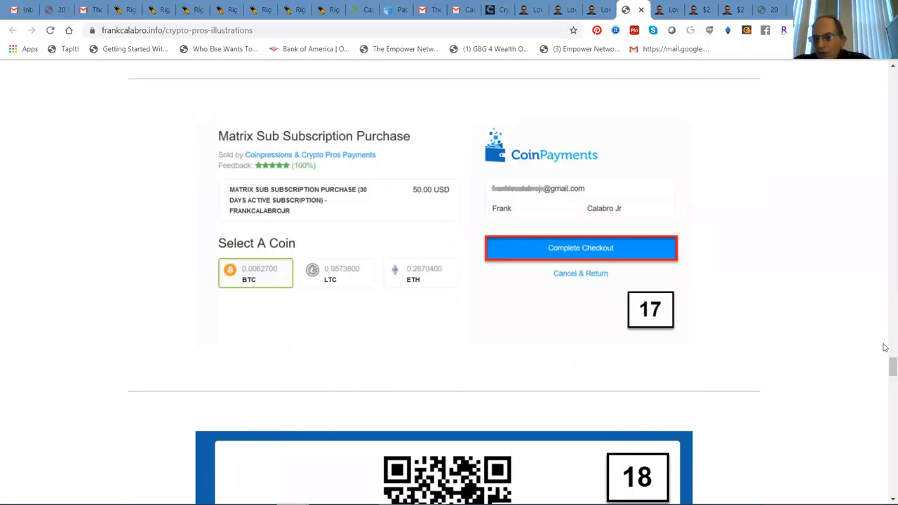
scroll("down", 3)
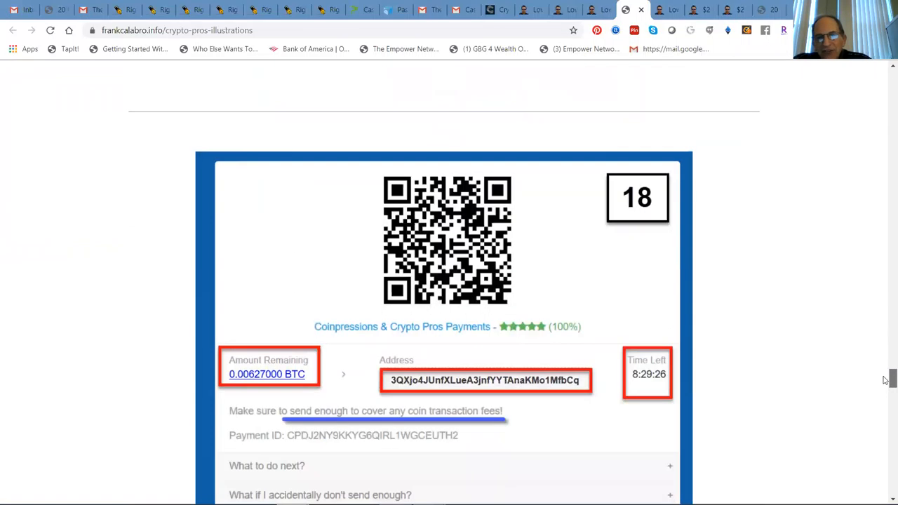
scroll("down", 3)
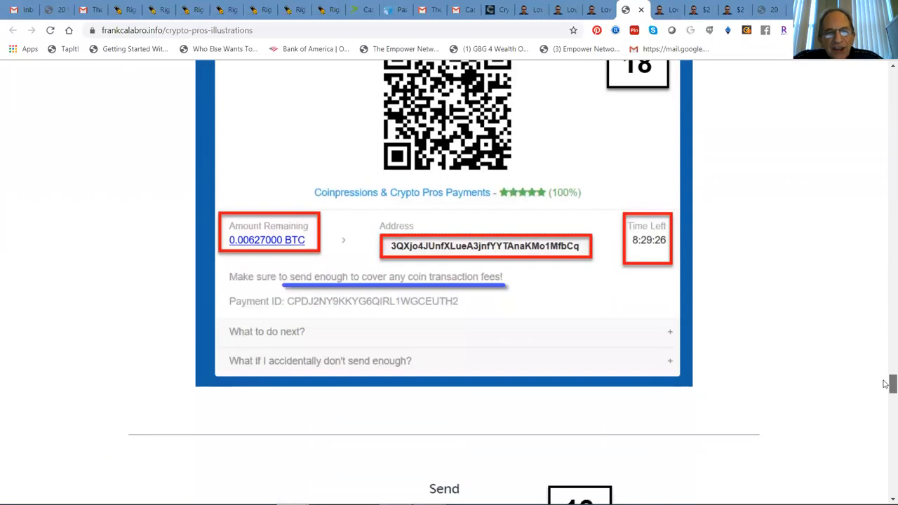
mouse_move(493, 189)
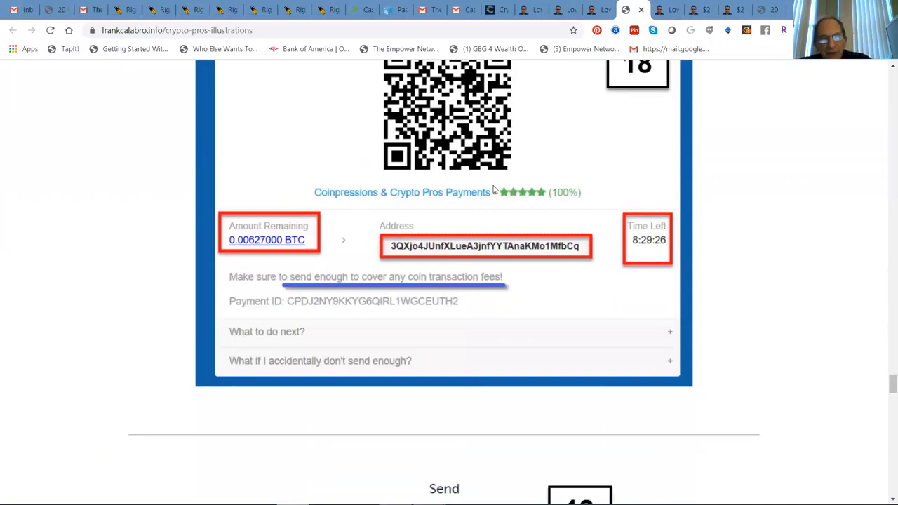
mouse_move(343, 221)
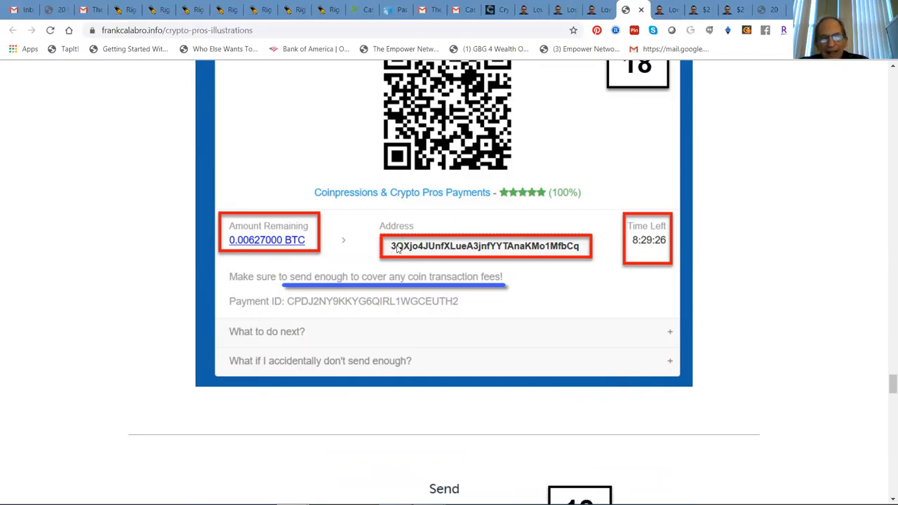
mouse_move(544, 256)
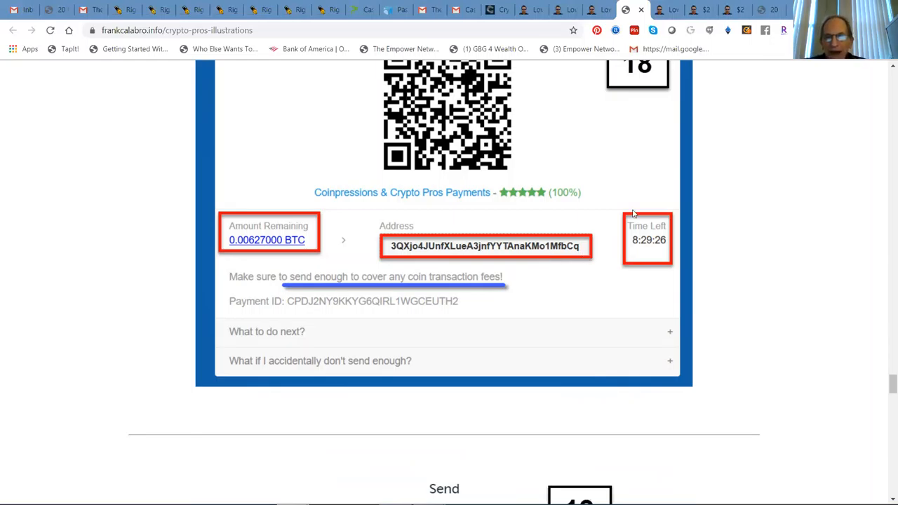
mouse_move(426, 213)
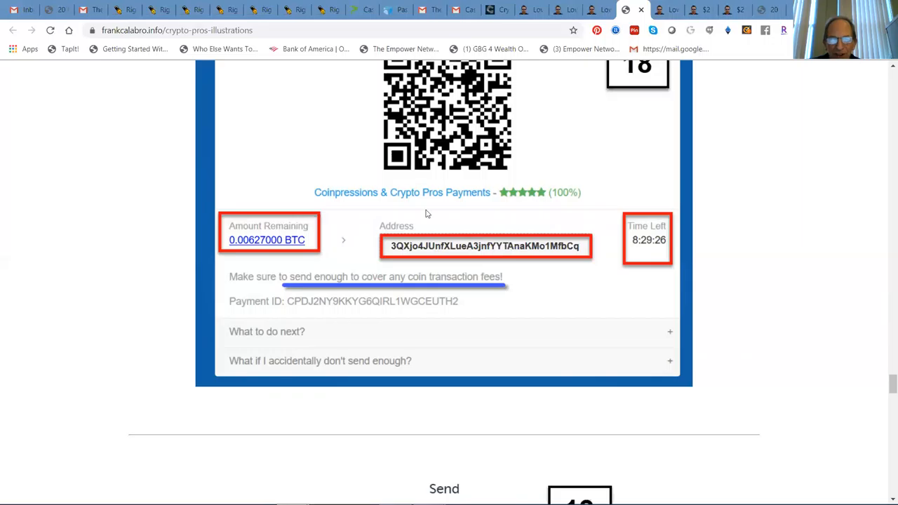
mouse_move(528, 245)
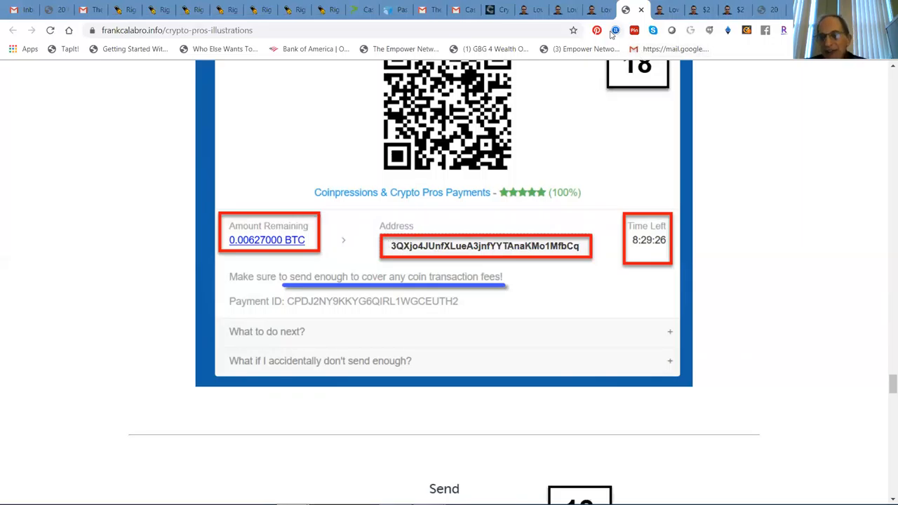
mouse_move(615, 31)
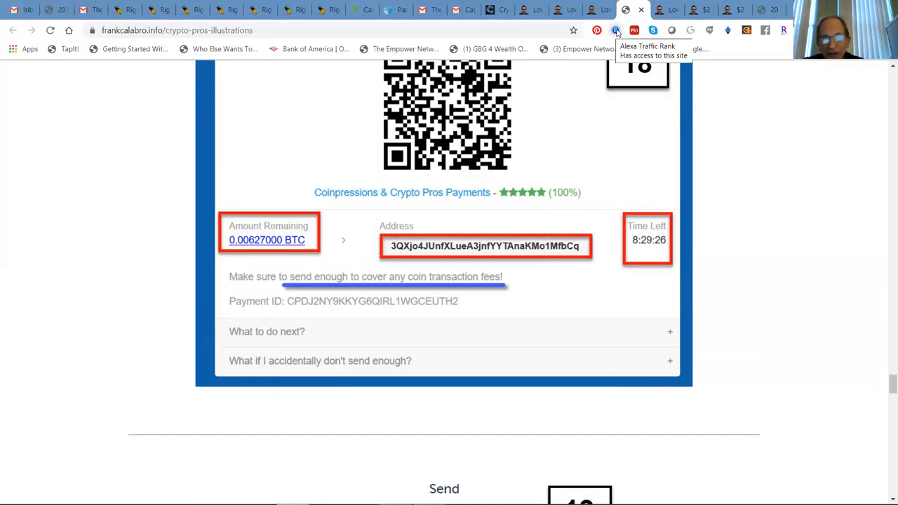
mouse_move(82, 118)
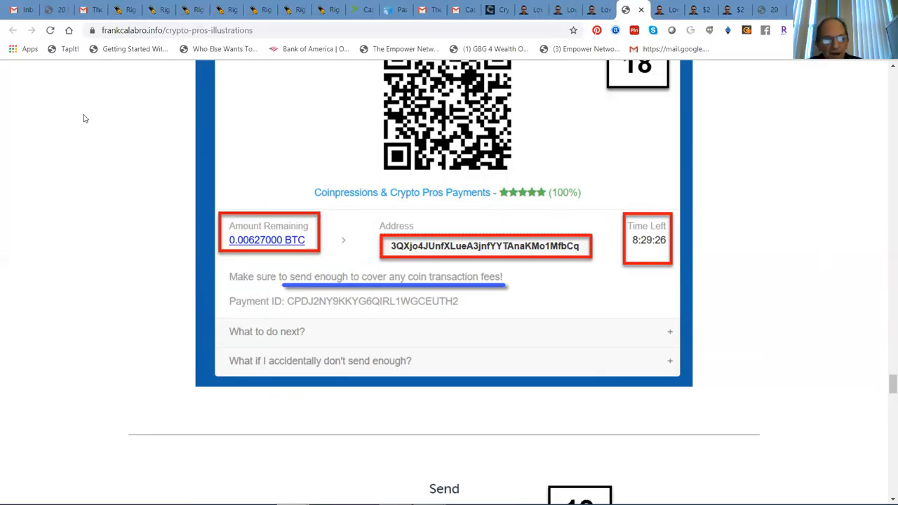
mouse_move(205, 228)
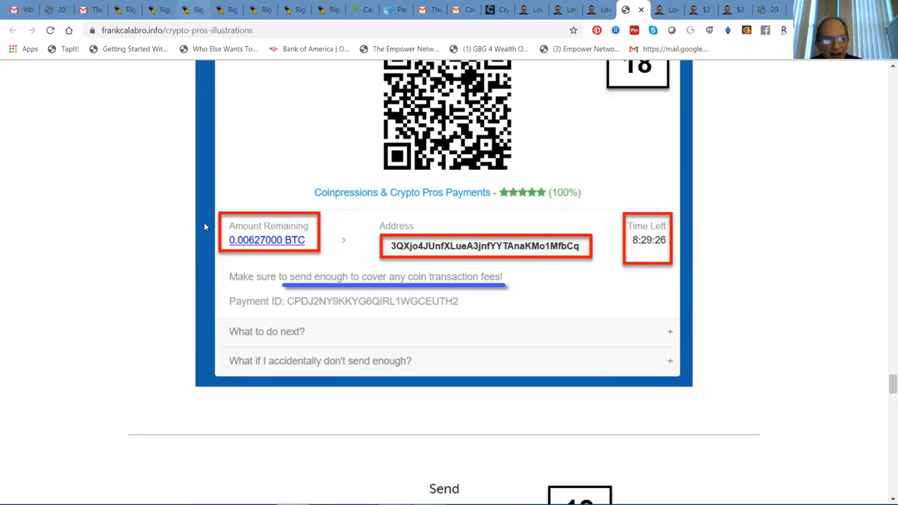
mouse_move(252, 246)
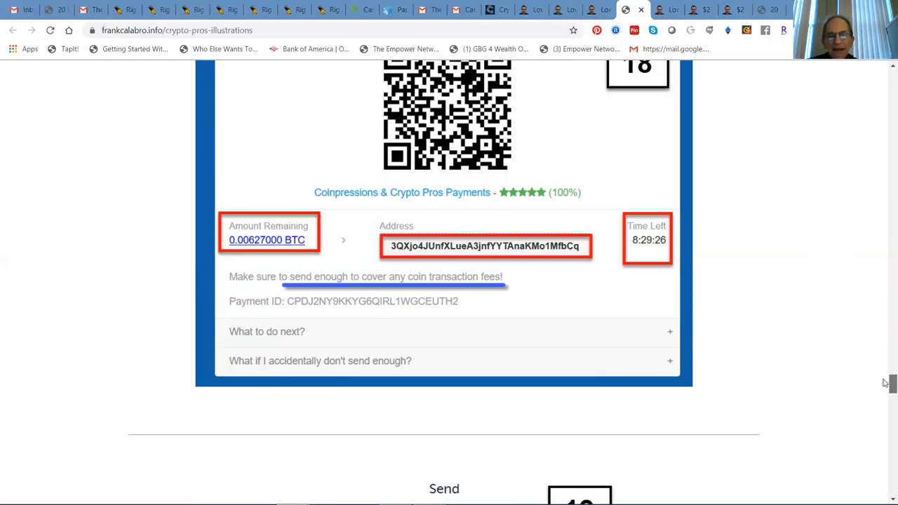
Scroll through step 19's $50.12 BTC send form and step 20's operation details to the PAID confirmation
scroll("down", 3)
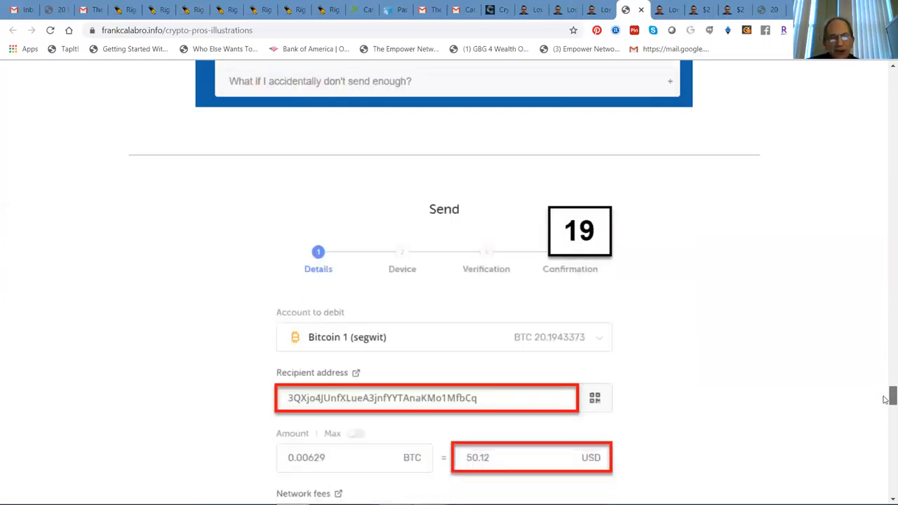
scroll("down", 3)
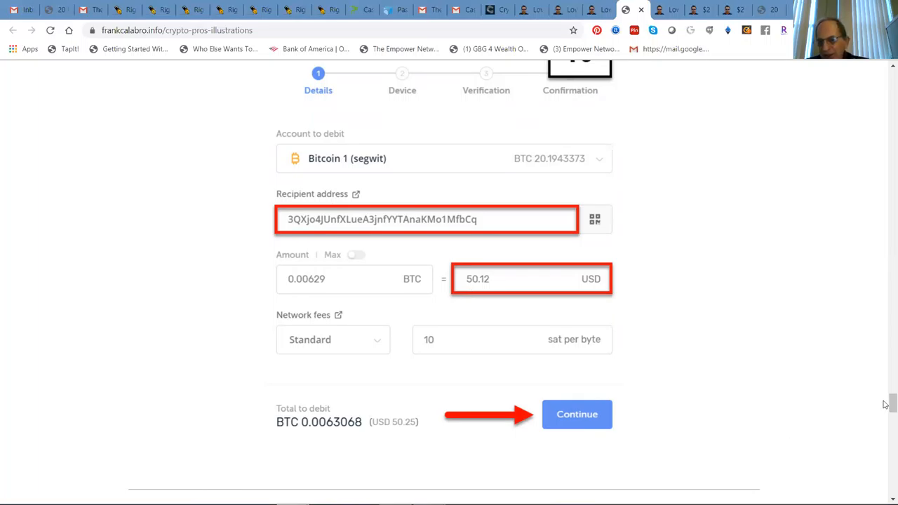
scroll("down", 3)
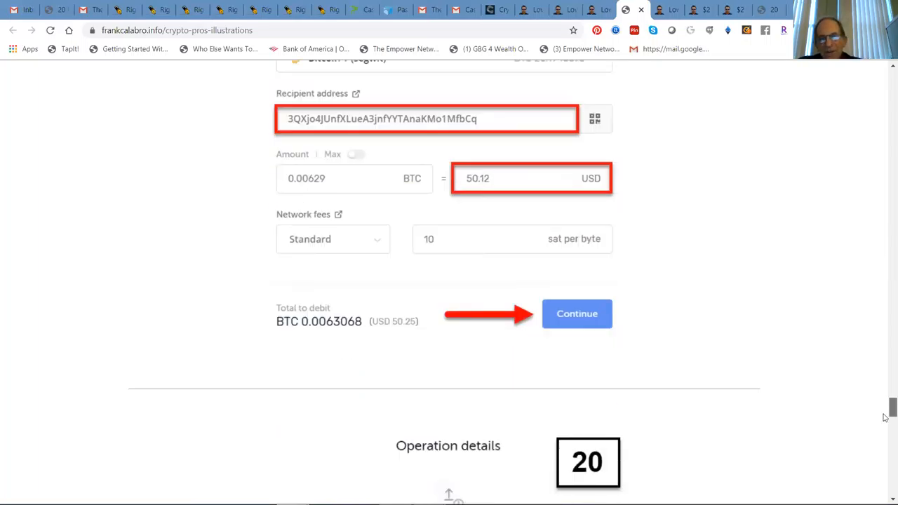
scroll("down", 3)
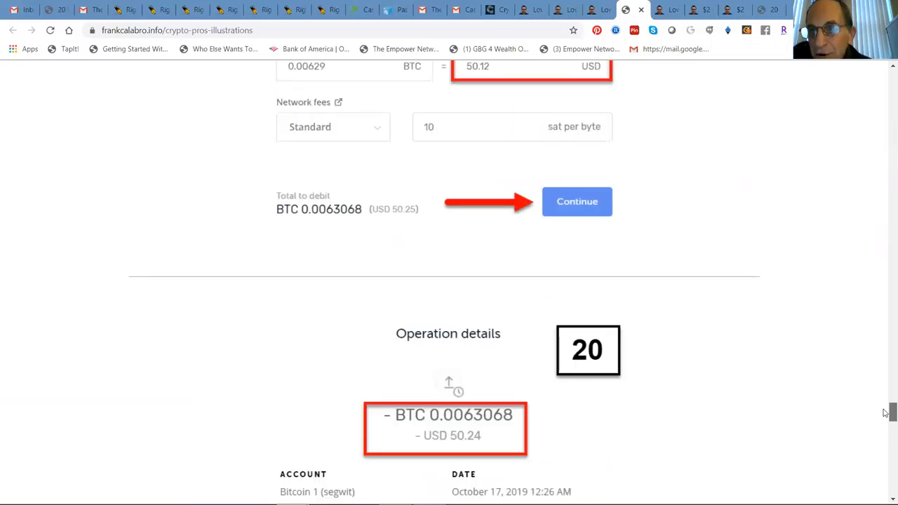
scroll("down", 3)
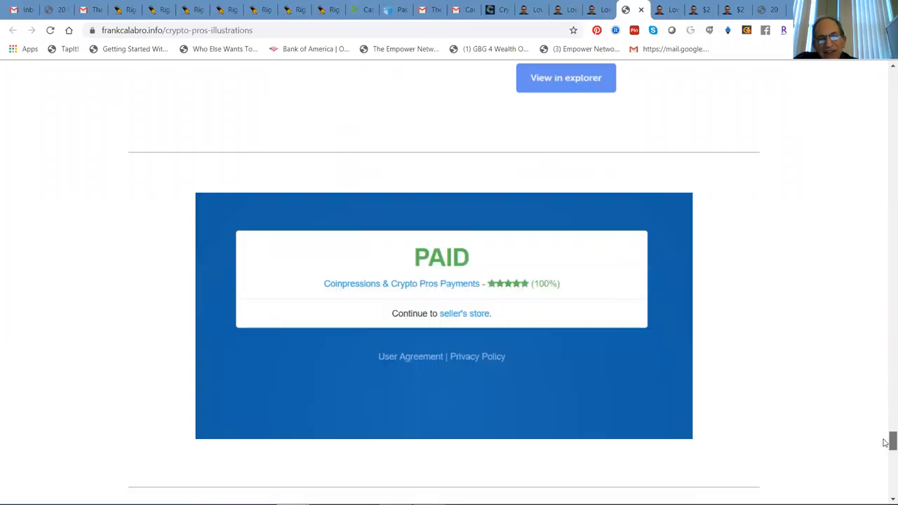
Scroll the signup guide past the Withdrawal Preferences illustration
scroll("down", 3)
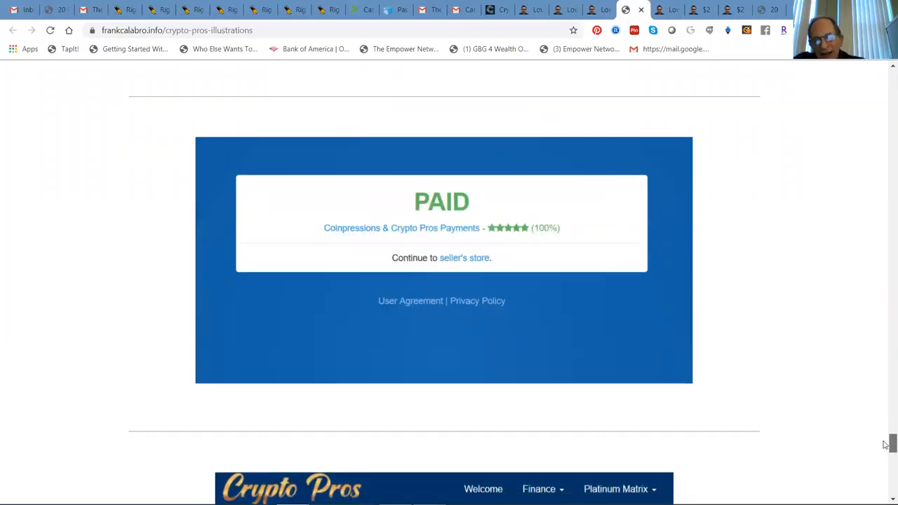
scroll("down", 3)
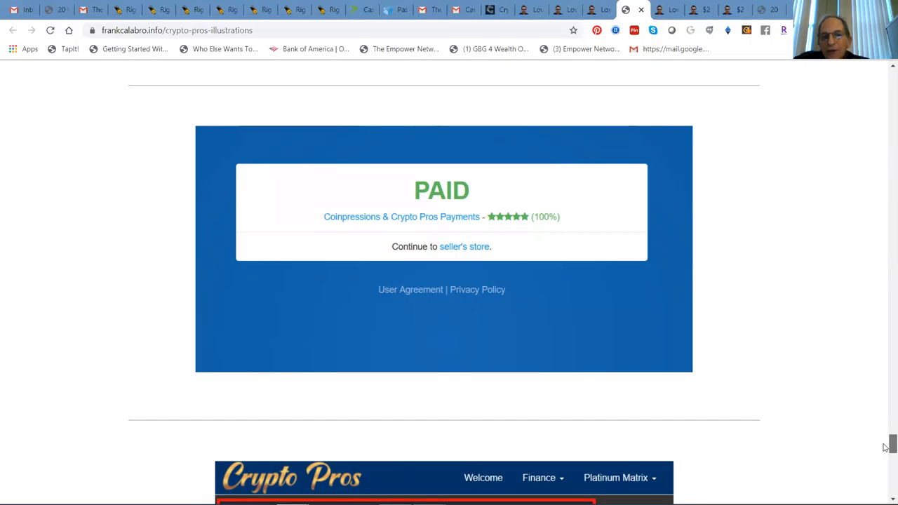
scroll("down", 3)
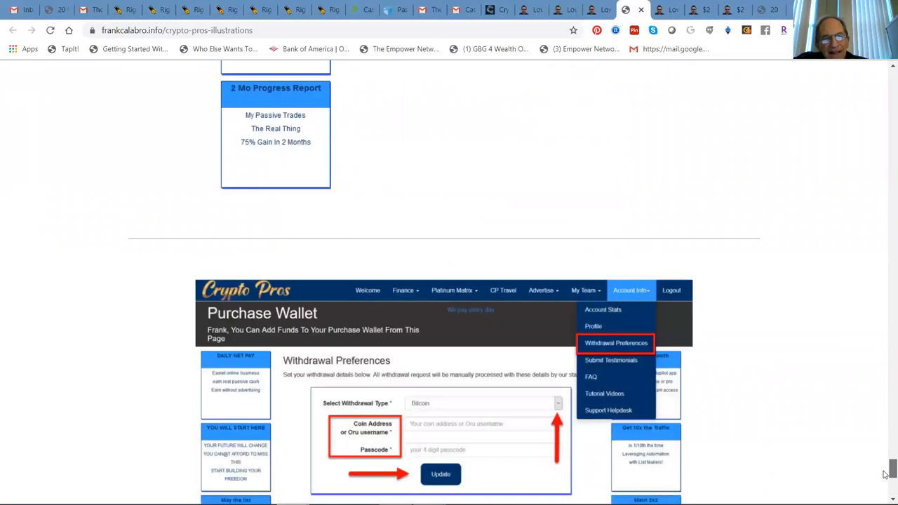
scroll("down", 3)
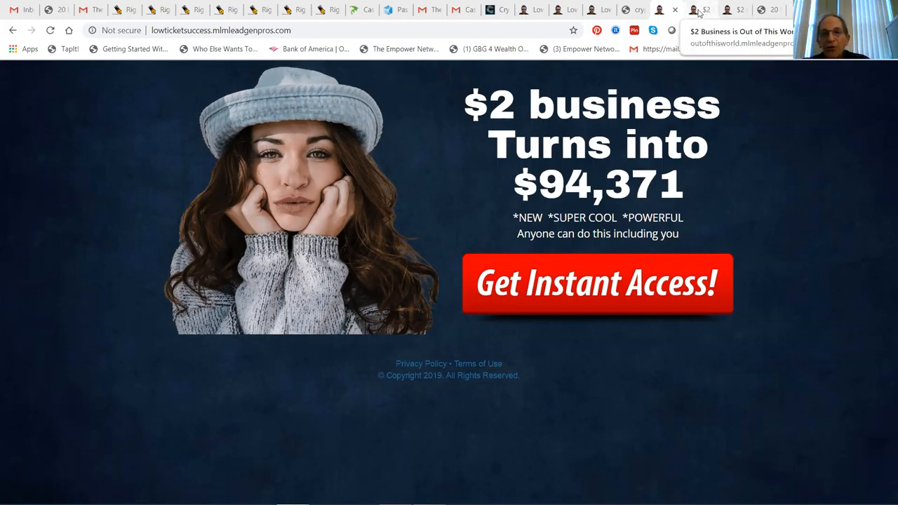
Switch to the teamglobalimpact tab showing the $2 online business in 20 minutes page
left_click(700, 10)
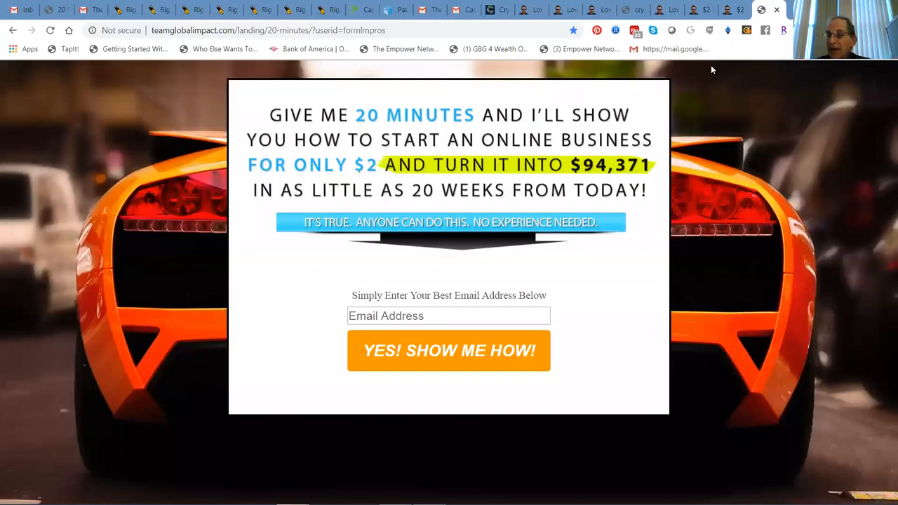
mouse_move(662, 55)
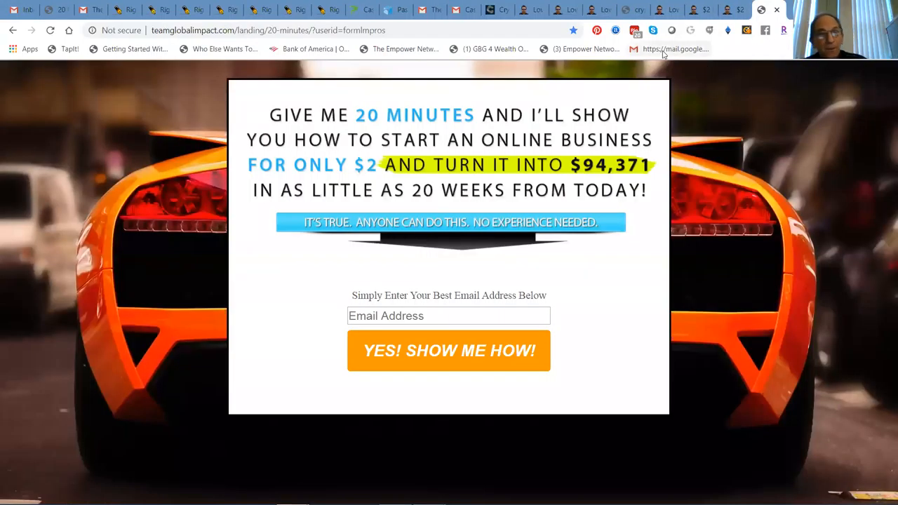